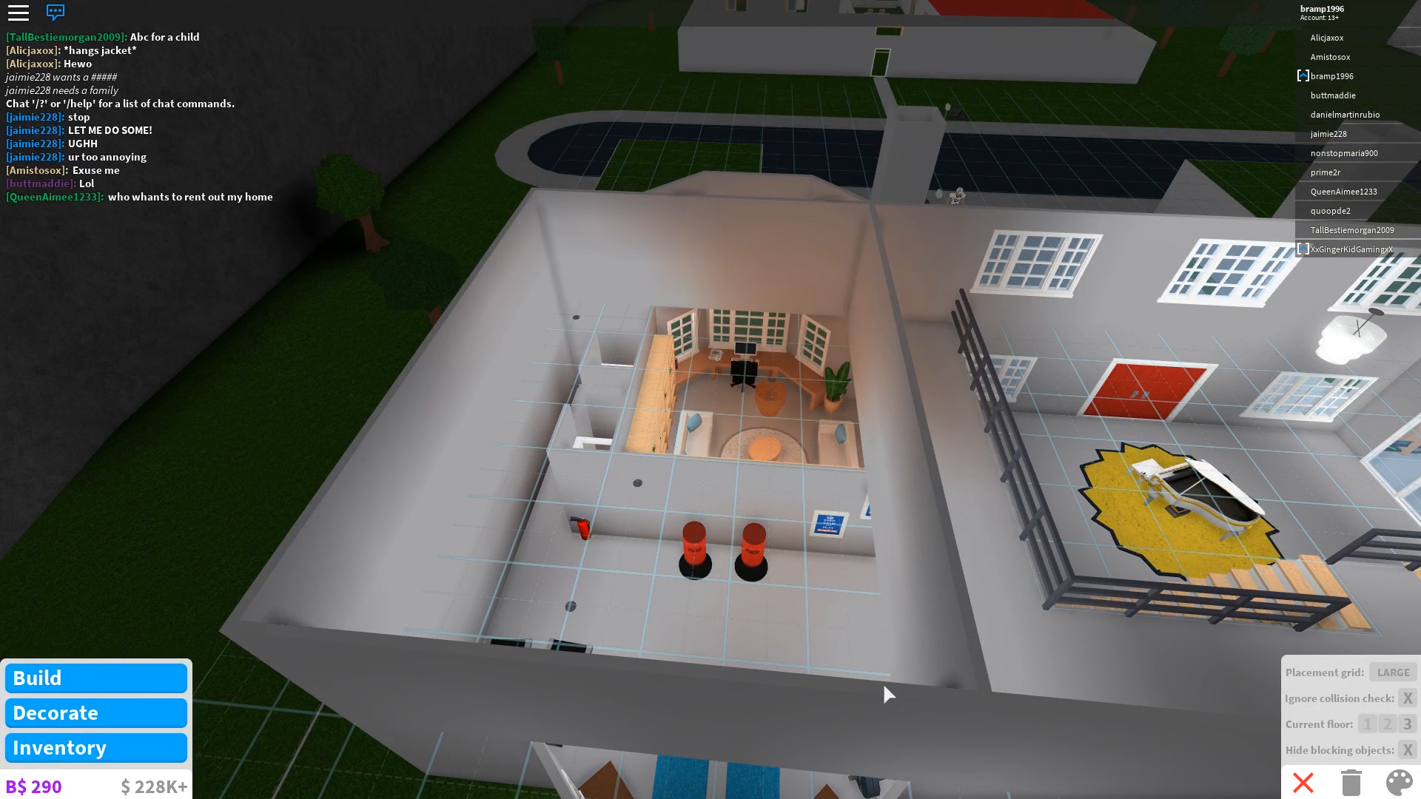
{"action": "mouse_move", "coordinate": [1169, 553]}
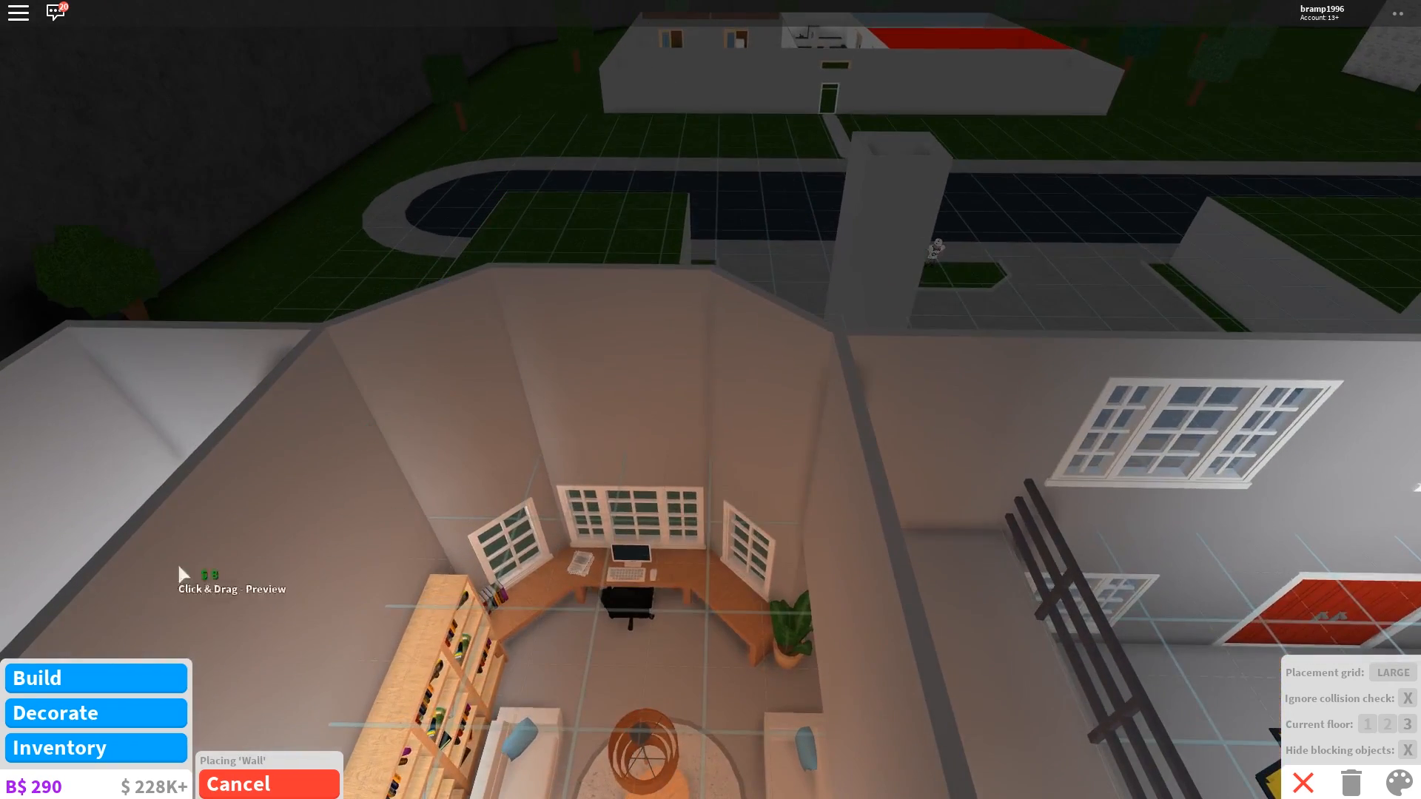
Raise the angled wall sections that form the bay alcove at the room's end
{"action": "left_click", "coordinate": [257, 784]}
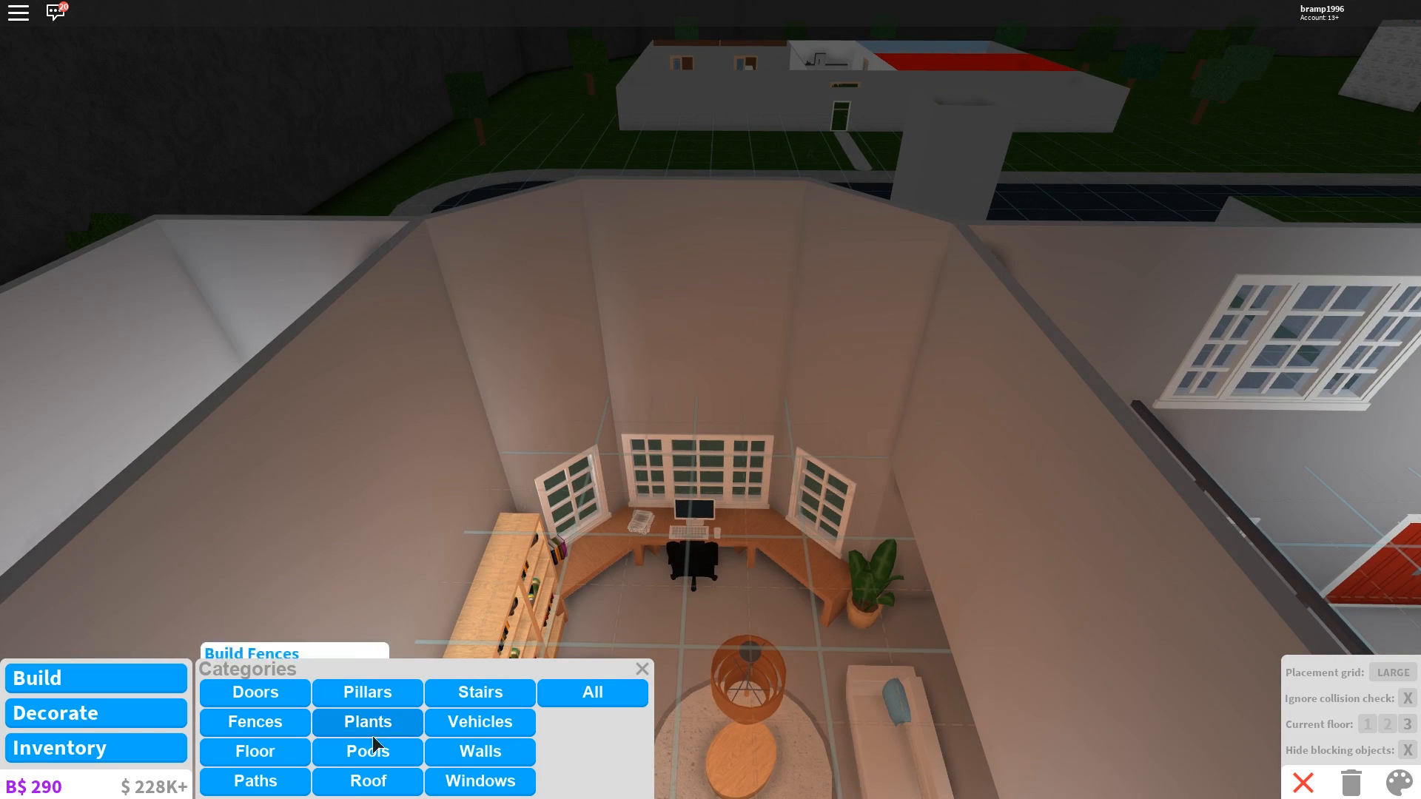
Fit a Large Standard Window and a Standard Window into the angled bay walls
{"action": "left_click", "coordinate": [480, 780]}
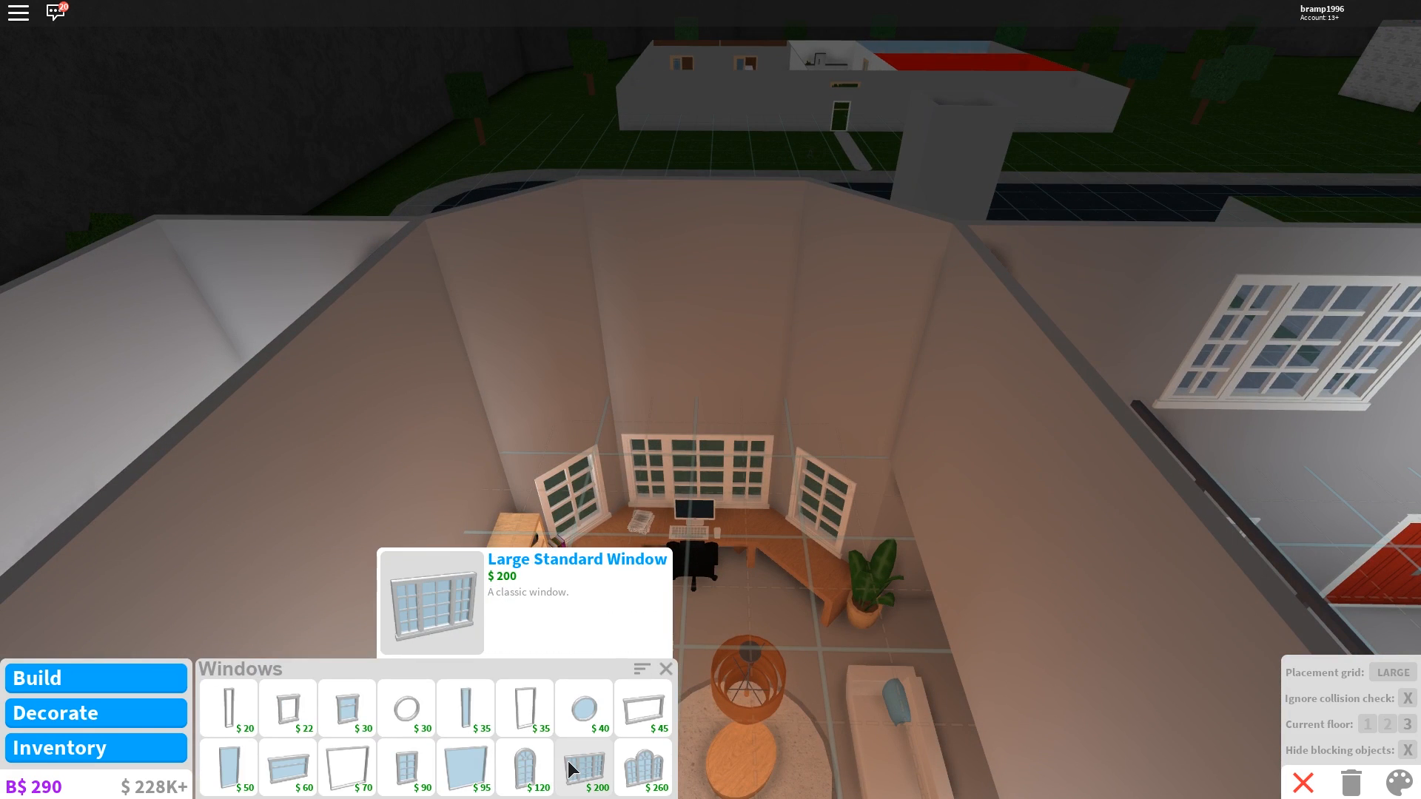
{"action": "left_click", "coordinate": [583, 767]}
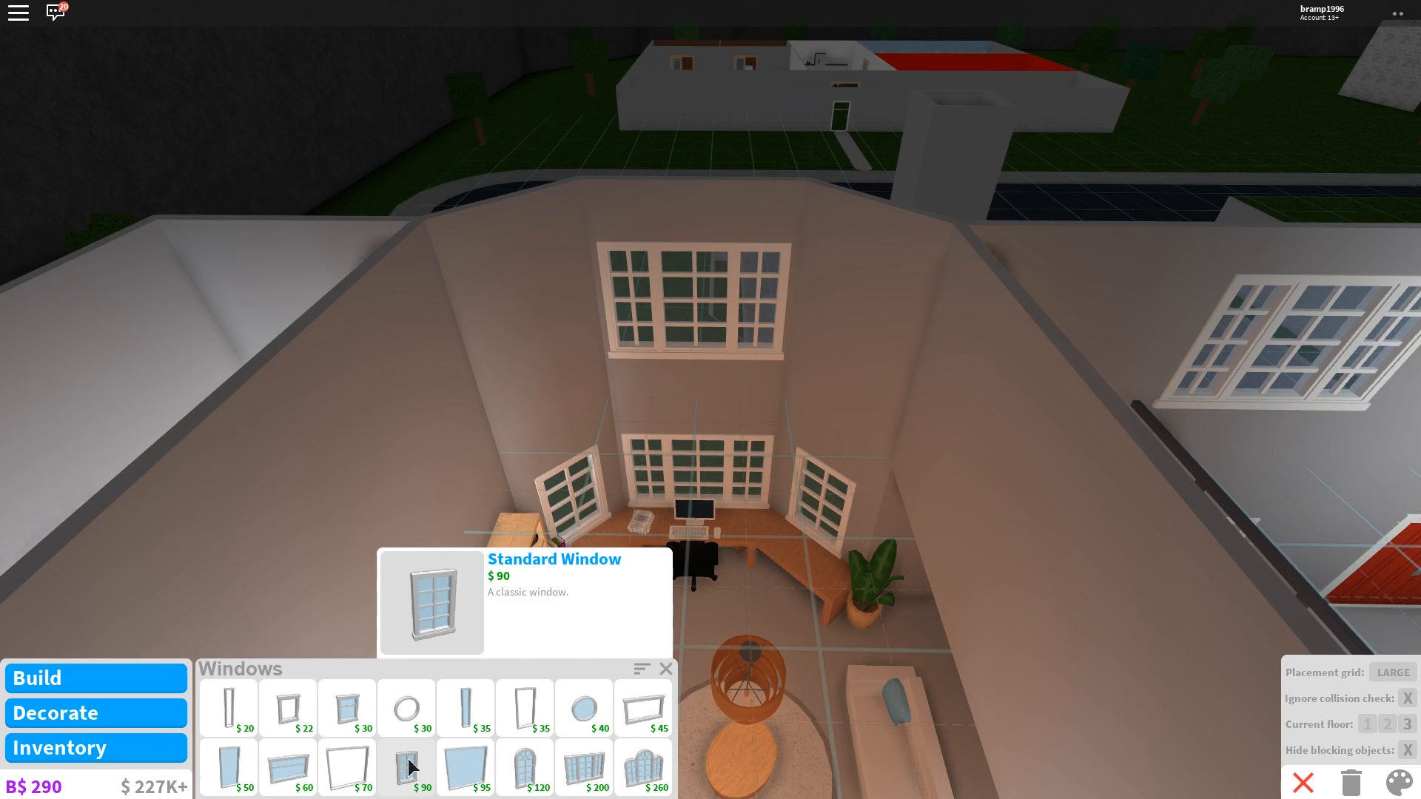
{"action": "left_click", "coordinate": [410, 767]}
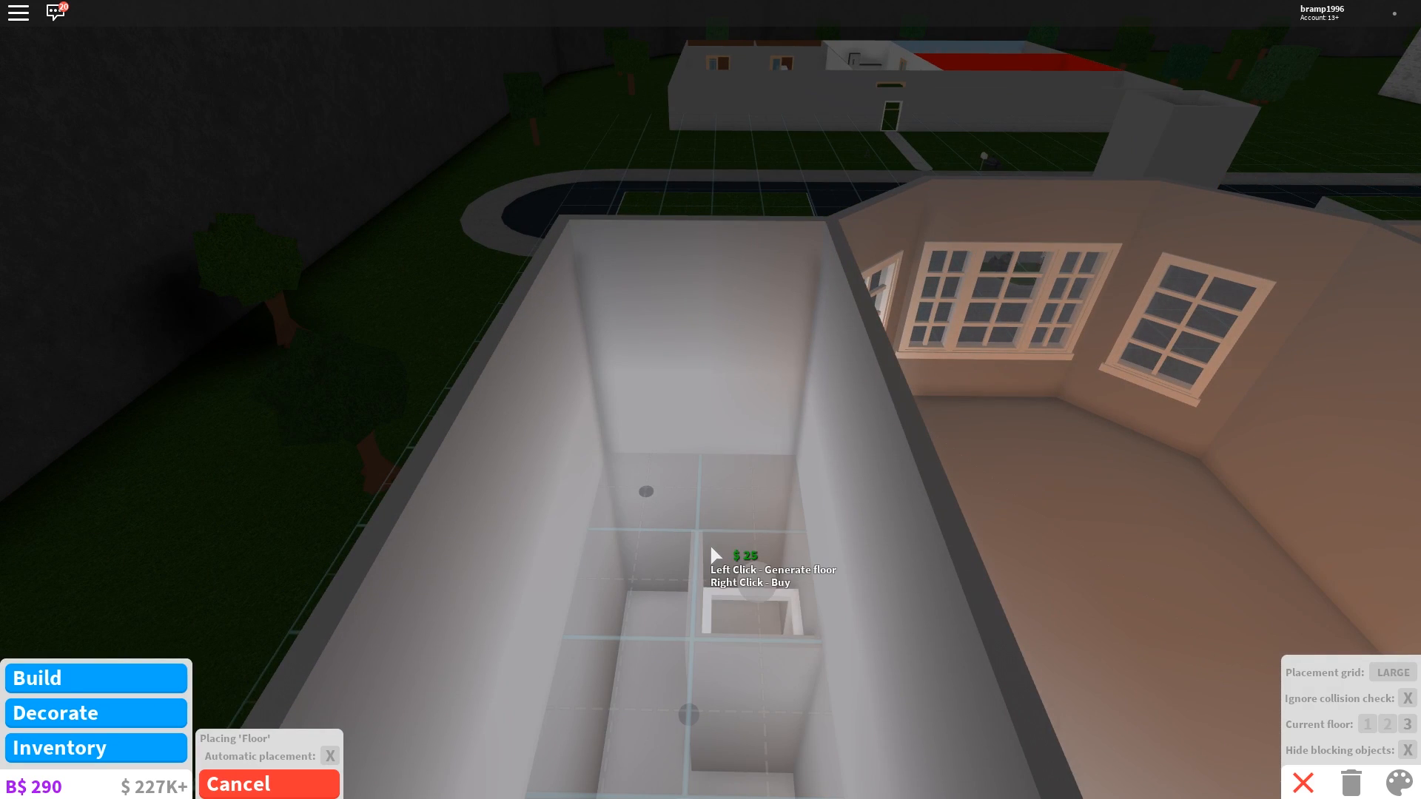
Generate floors in the narrow side room and the bay-window room
{"action": "left_click", "coordinate": [715, 555]}
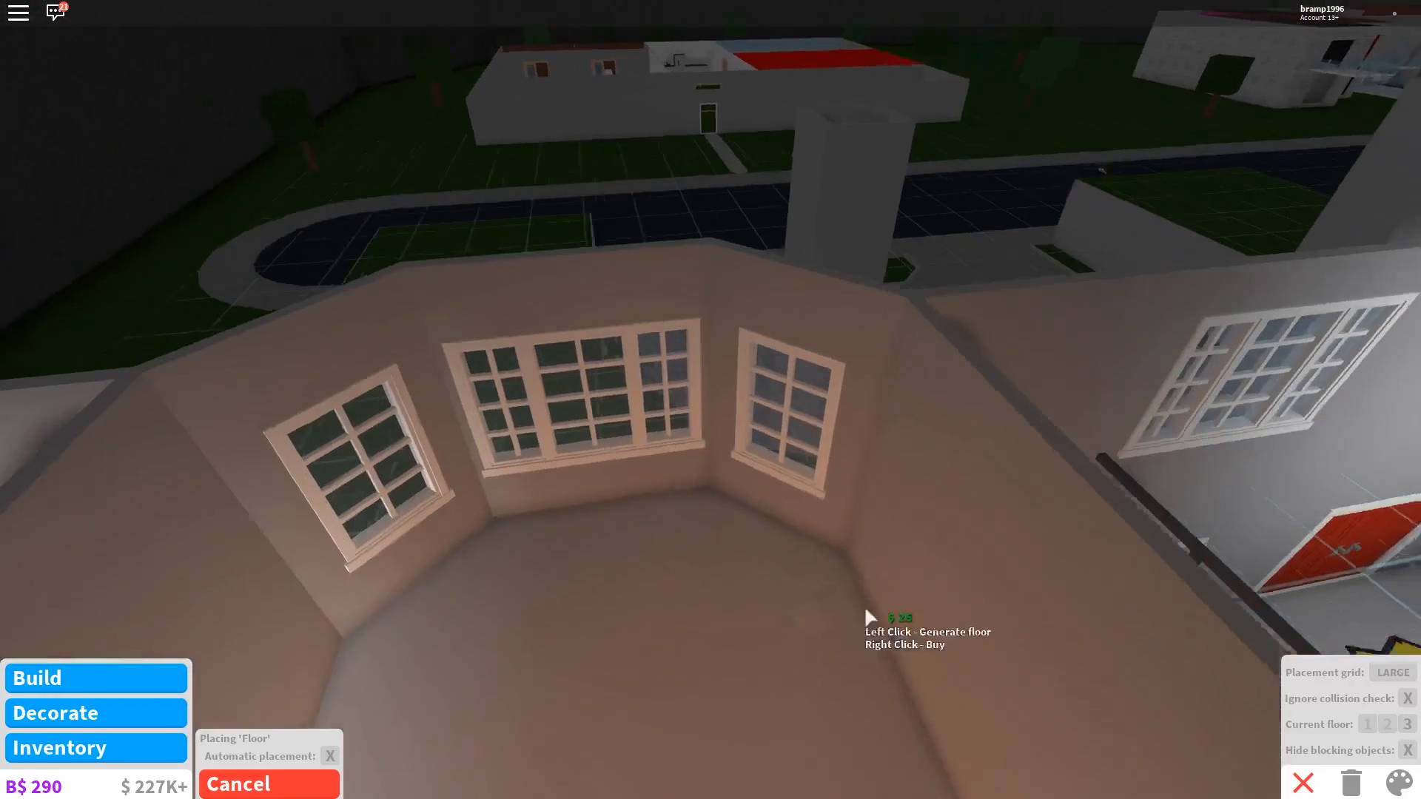
{"action": "left_click", "coordinate": [55, 713]}
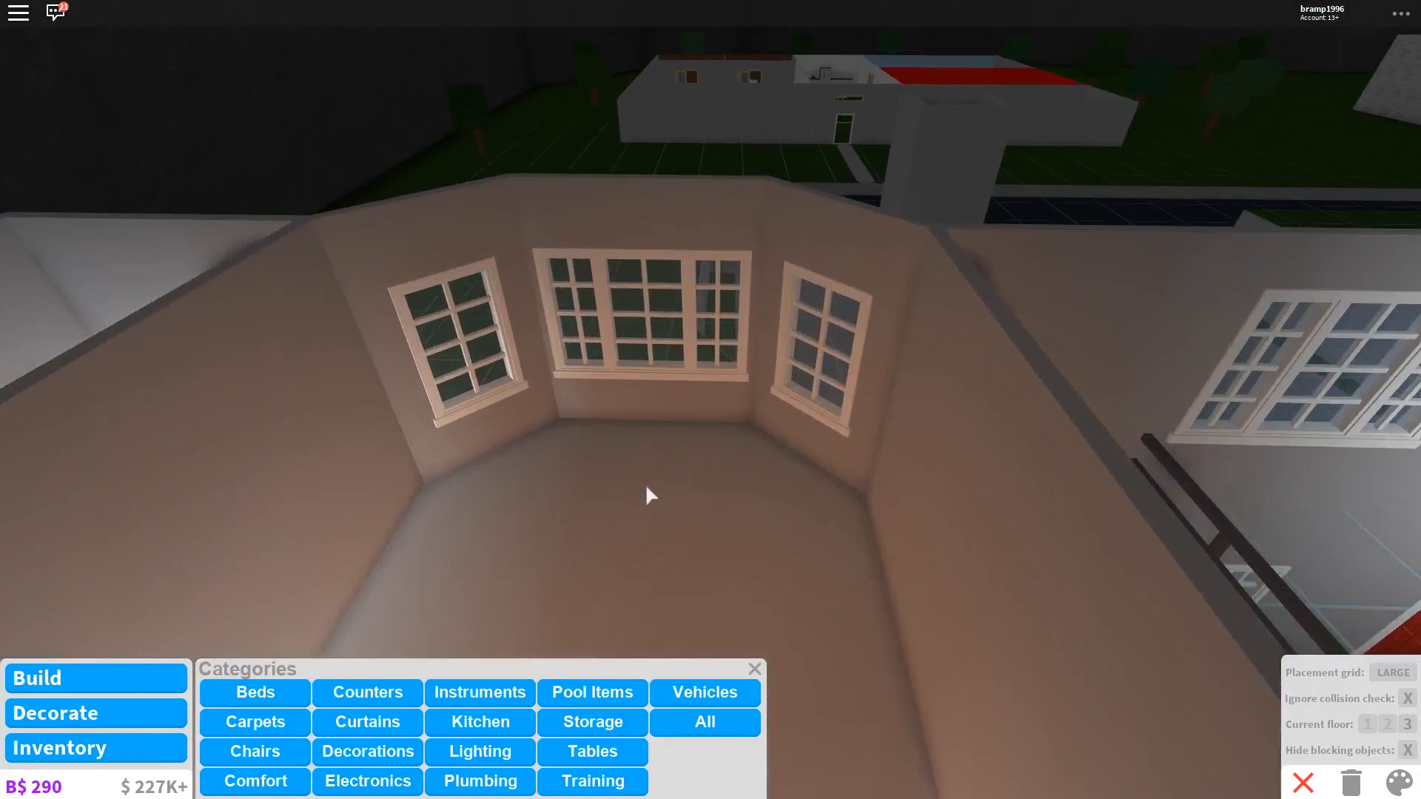
{"action": "left_click", "coordinate": [753, 669]}
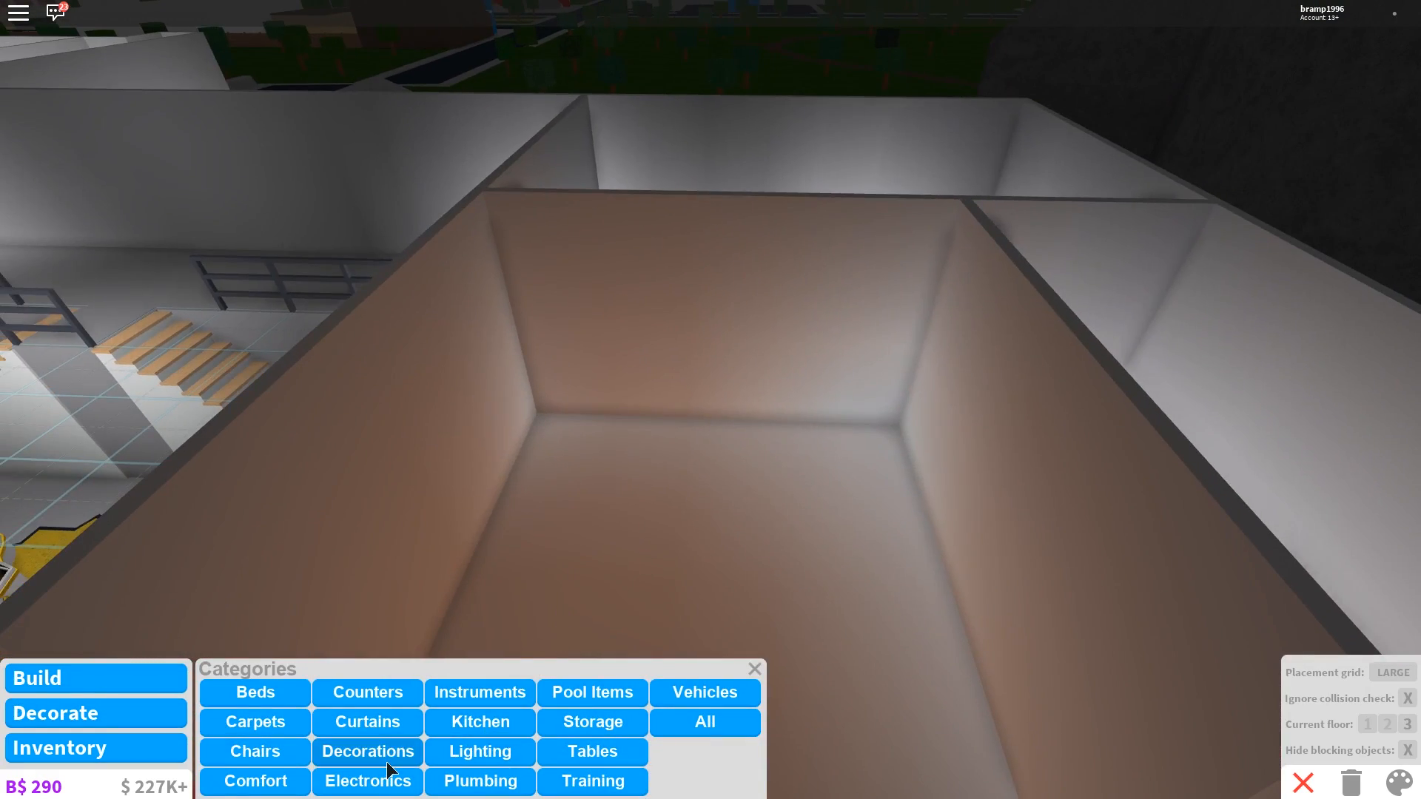
Place a Modern Double Bed, then pick a Large Clear Window Frame from Build
{"action": "left_click", "coordinate": [255, 693]}
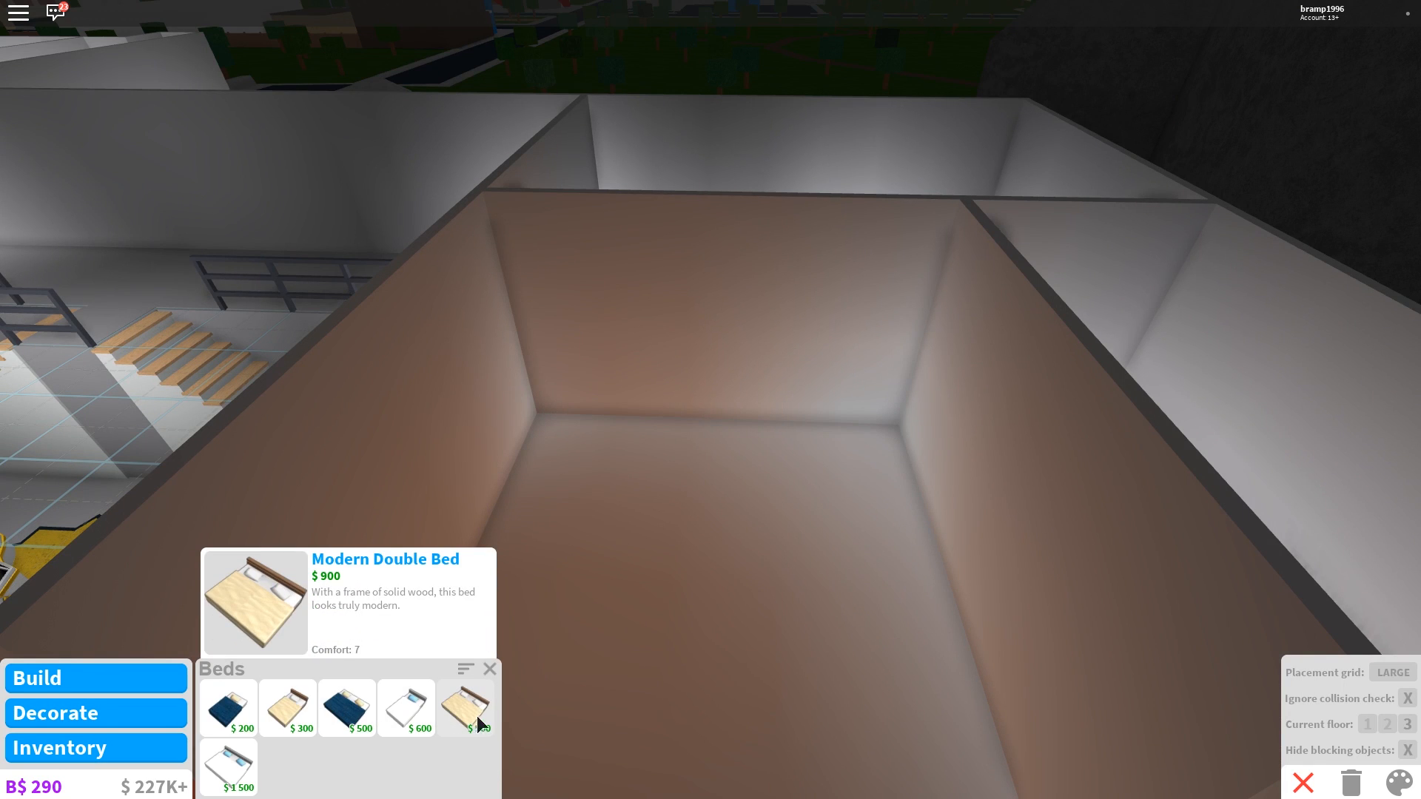
{"action": "left_click", "coordinate": [466, 709]}
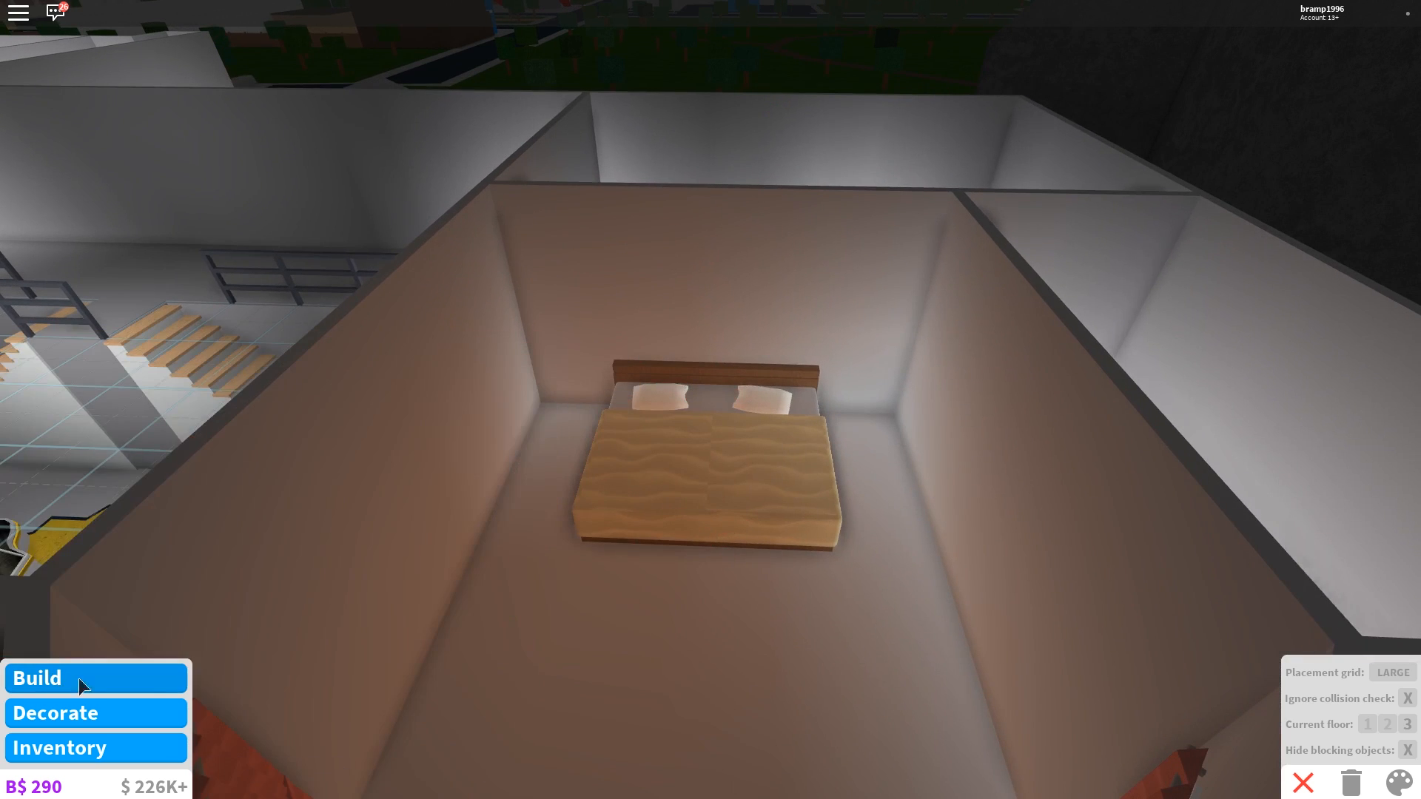
{"action": "left_click", "coordinate": [37, 678]}
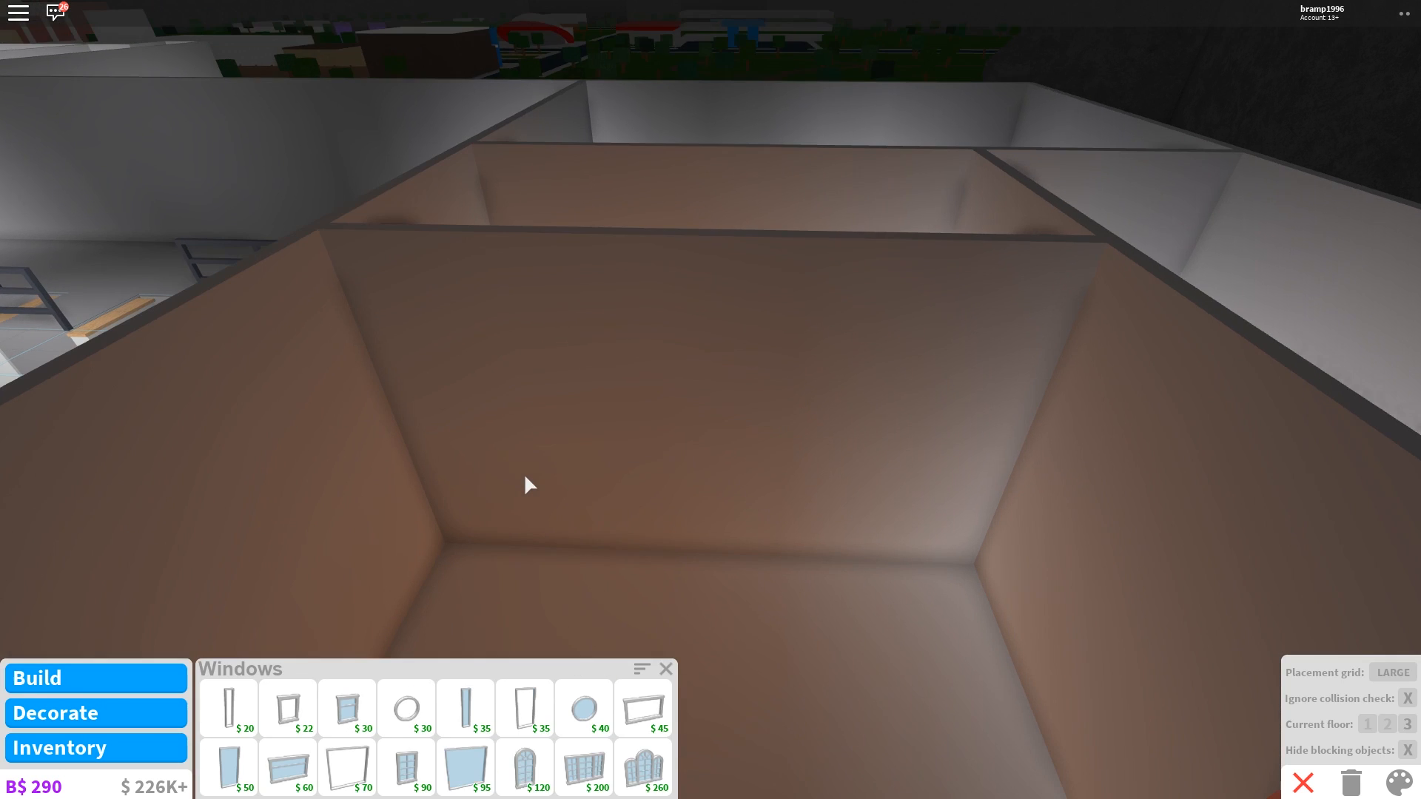
{"action": "left_click", "coordinate": [465, 772]}
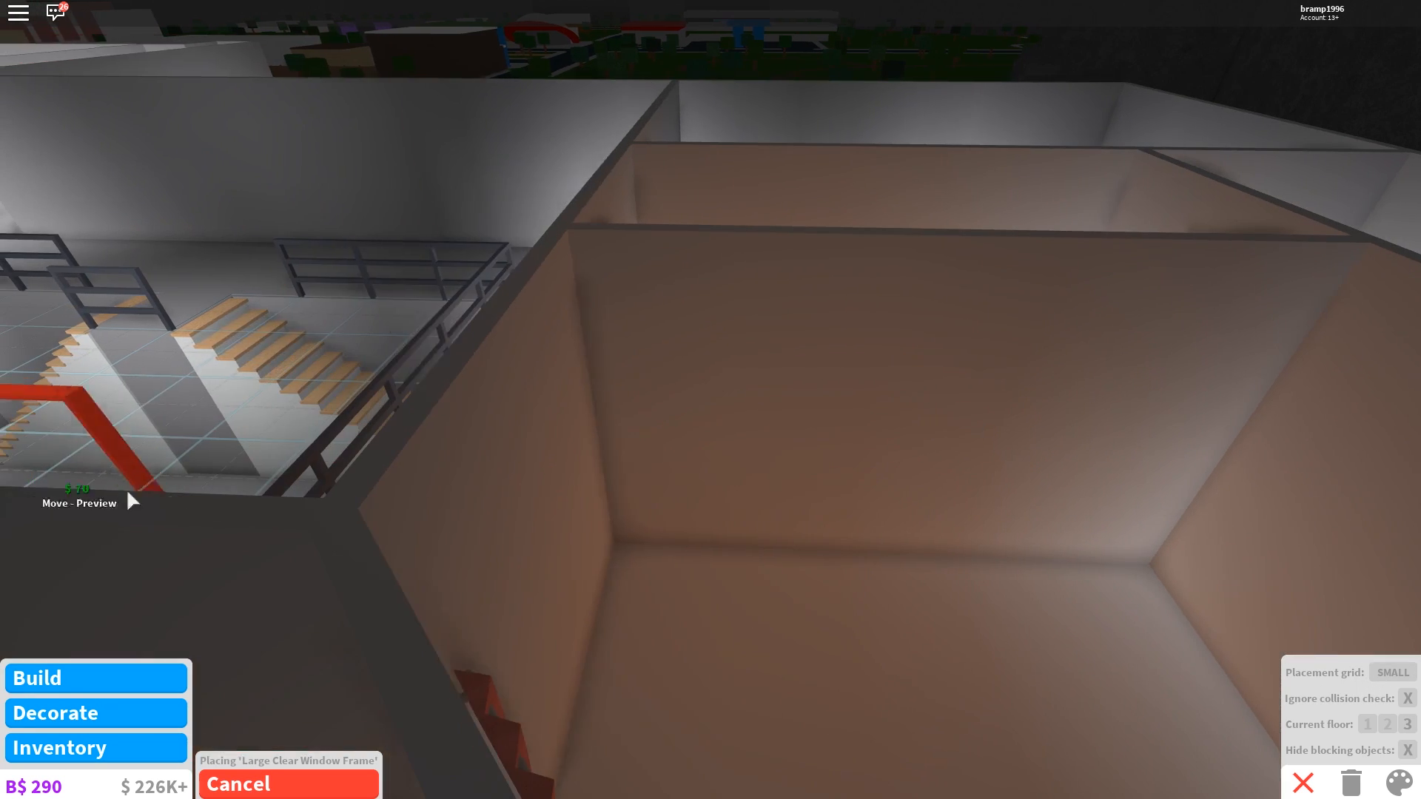
{"action": "mouse_move", "coordinate": [657, 459]}
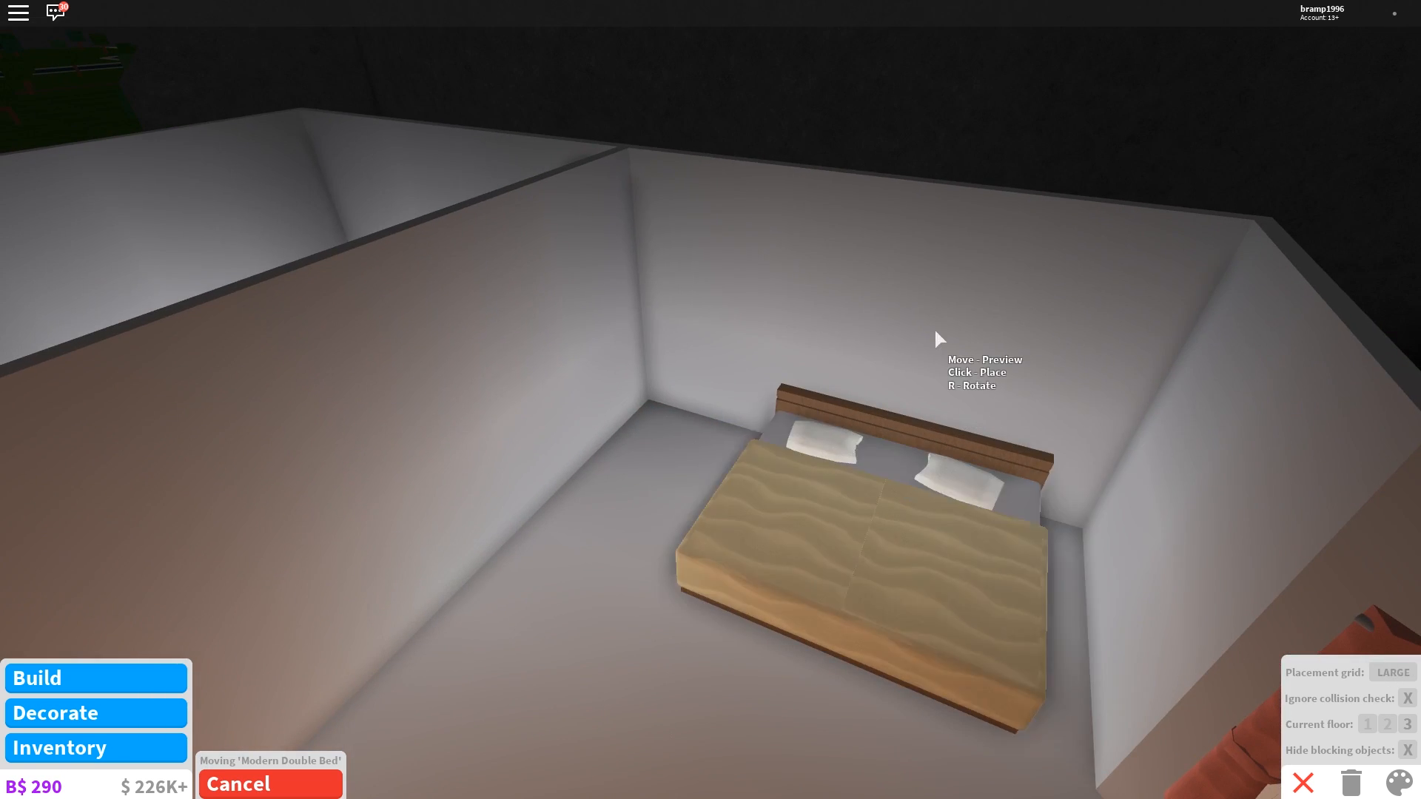
Set the double bed flush against the back wall and start walls around it
{"action": "left_click", "coordinate": [938, 338]}
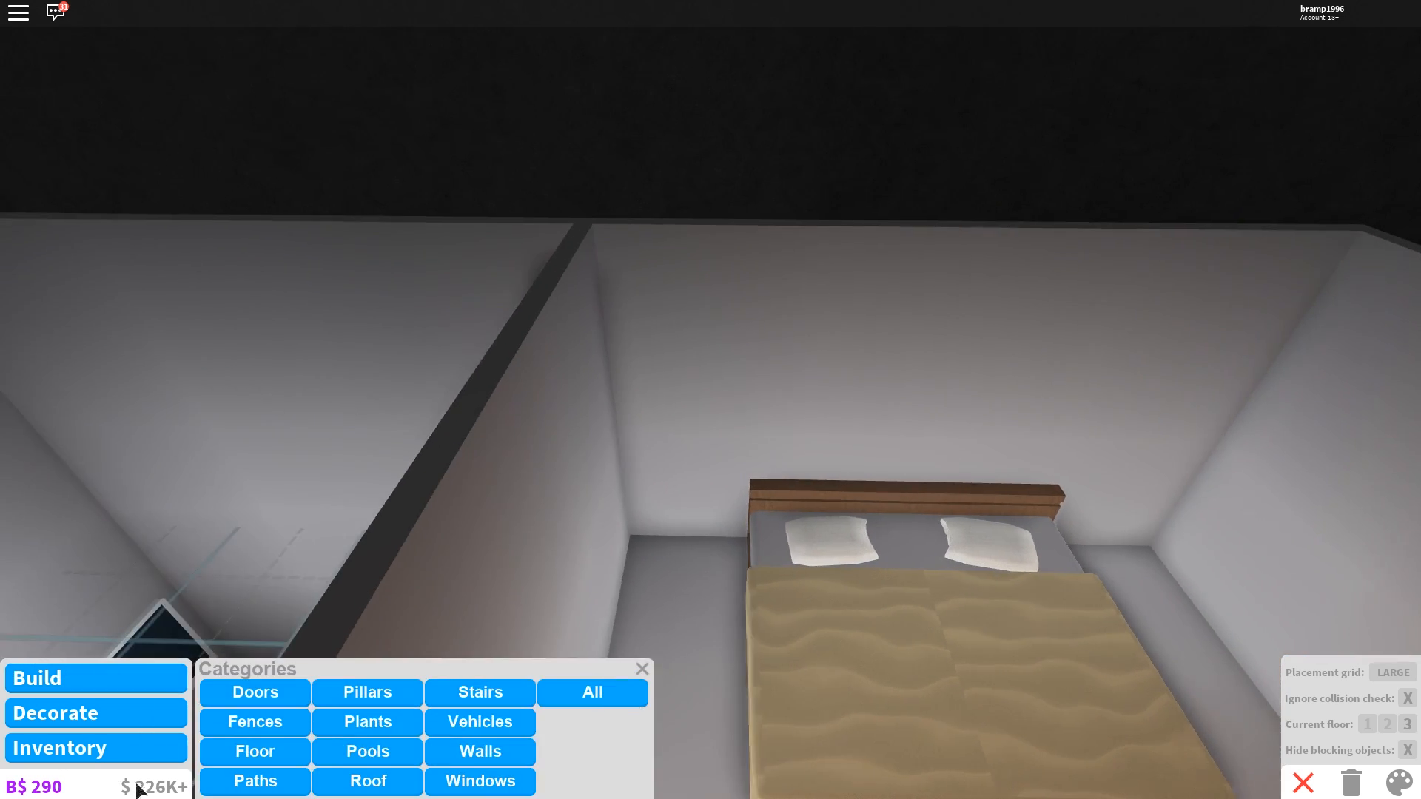
{"action": "left_click", "coordinate": [479, 752]}
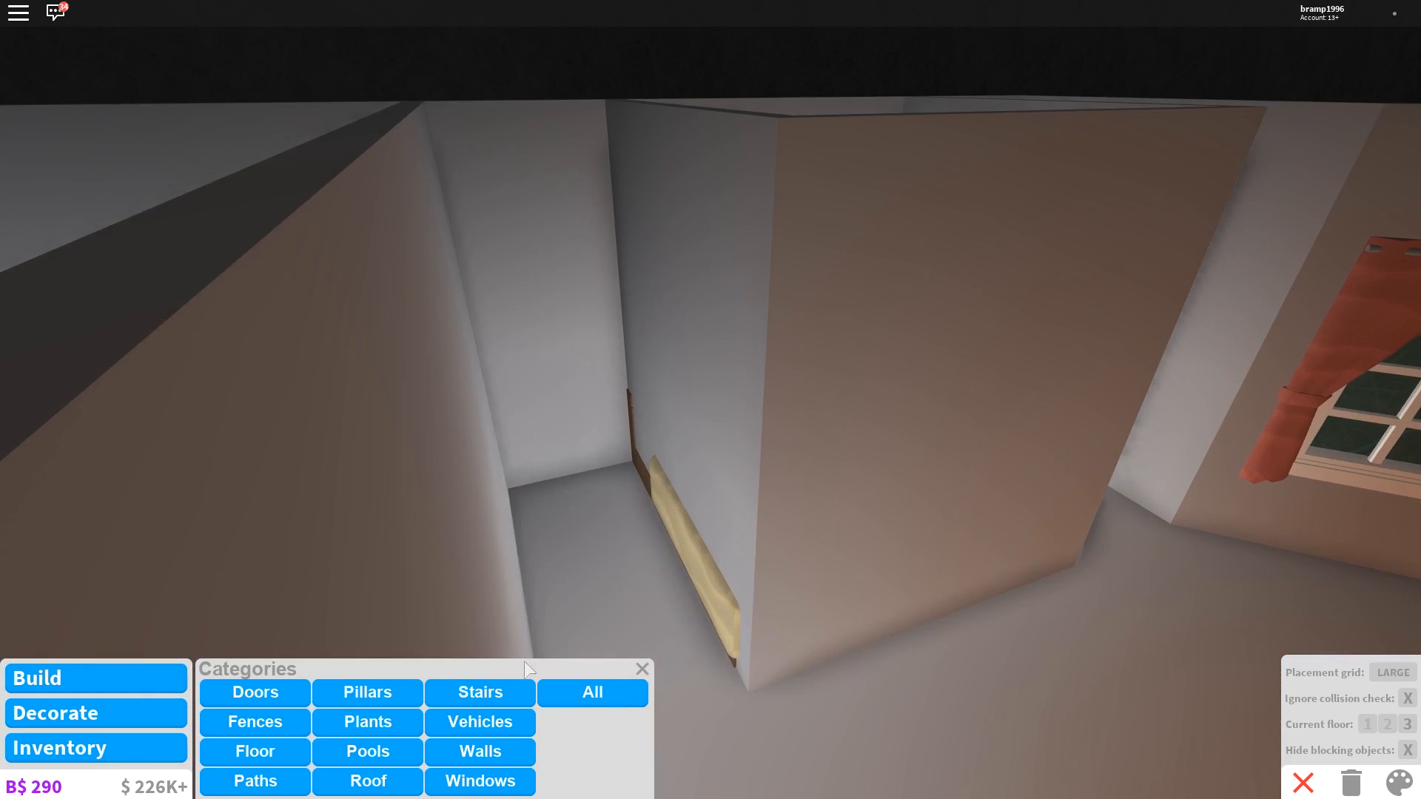
Set Large Clear Window Frames into the walls around the bed to form a canopy
{"action": "left_click", "coordinate": [480, 780]}
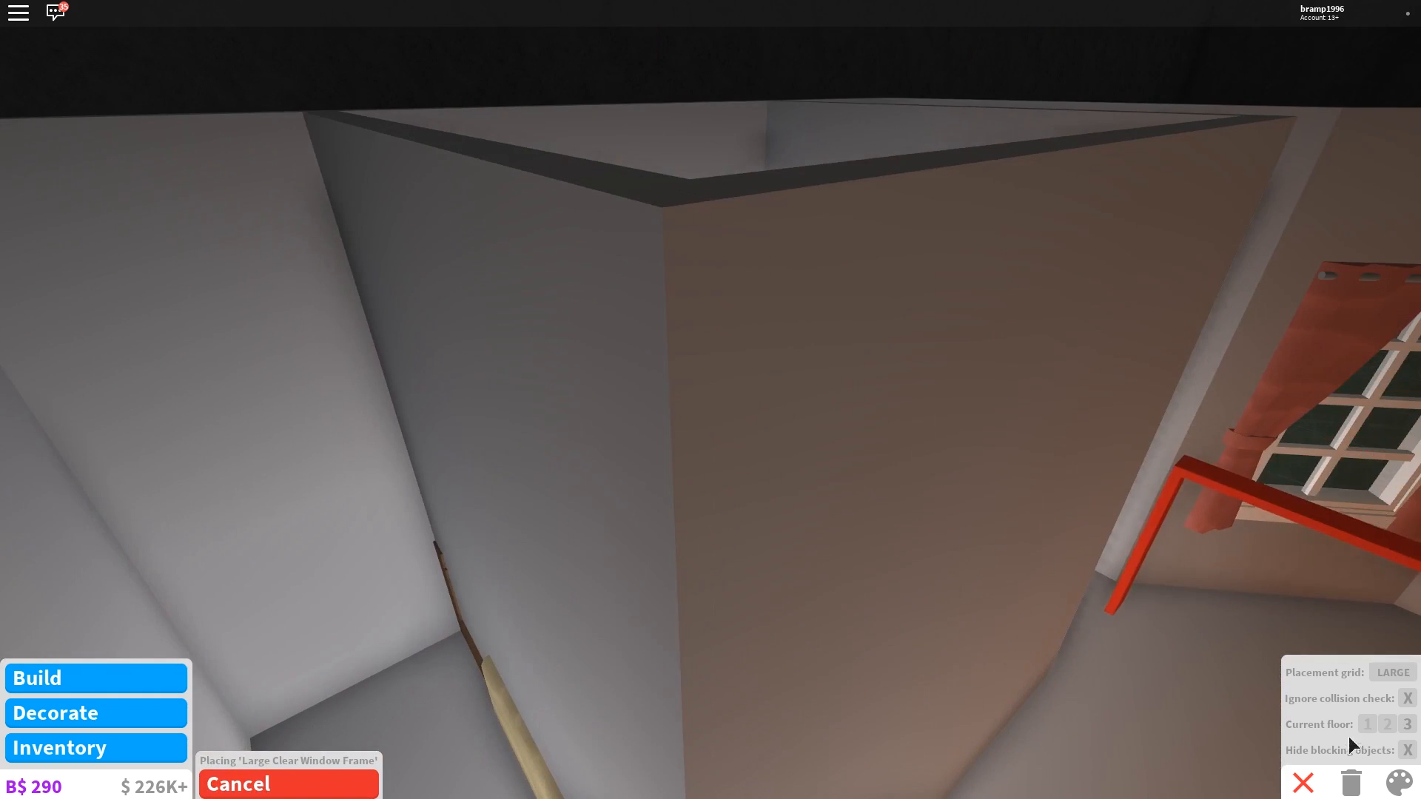
{"action": "left_click", "coordinate": [1393, 672]}
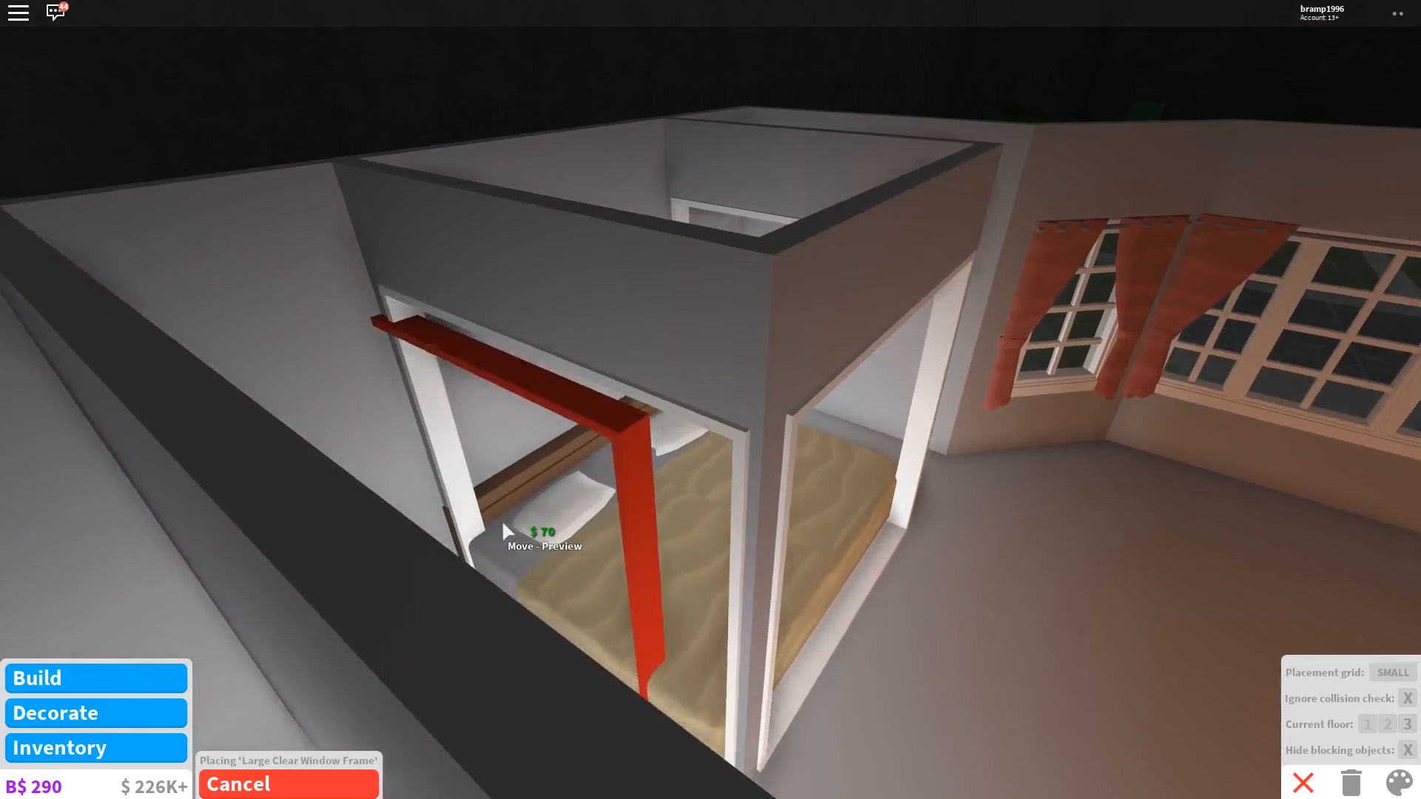
{"action": "left_click", "coordinate": [281, 784]}
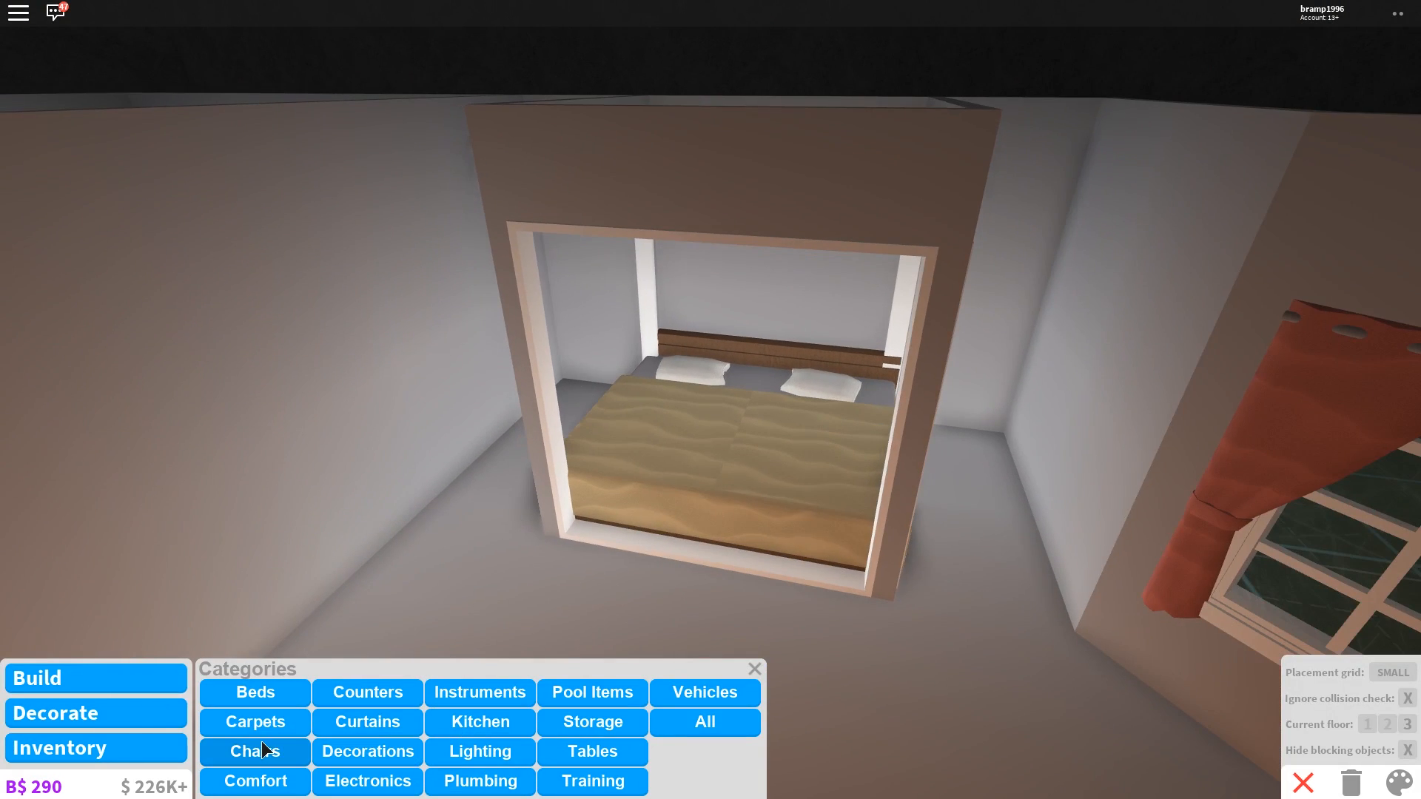
Choose a curtain style and hang curtains on the bay alcove windows
{"action": "left_click", "coordinate": [367, 722]}
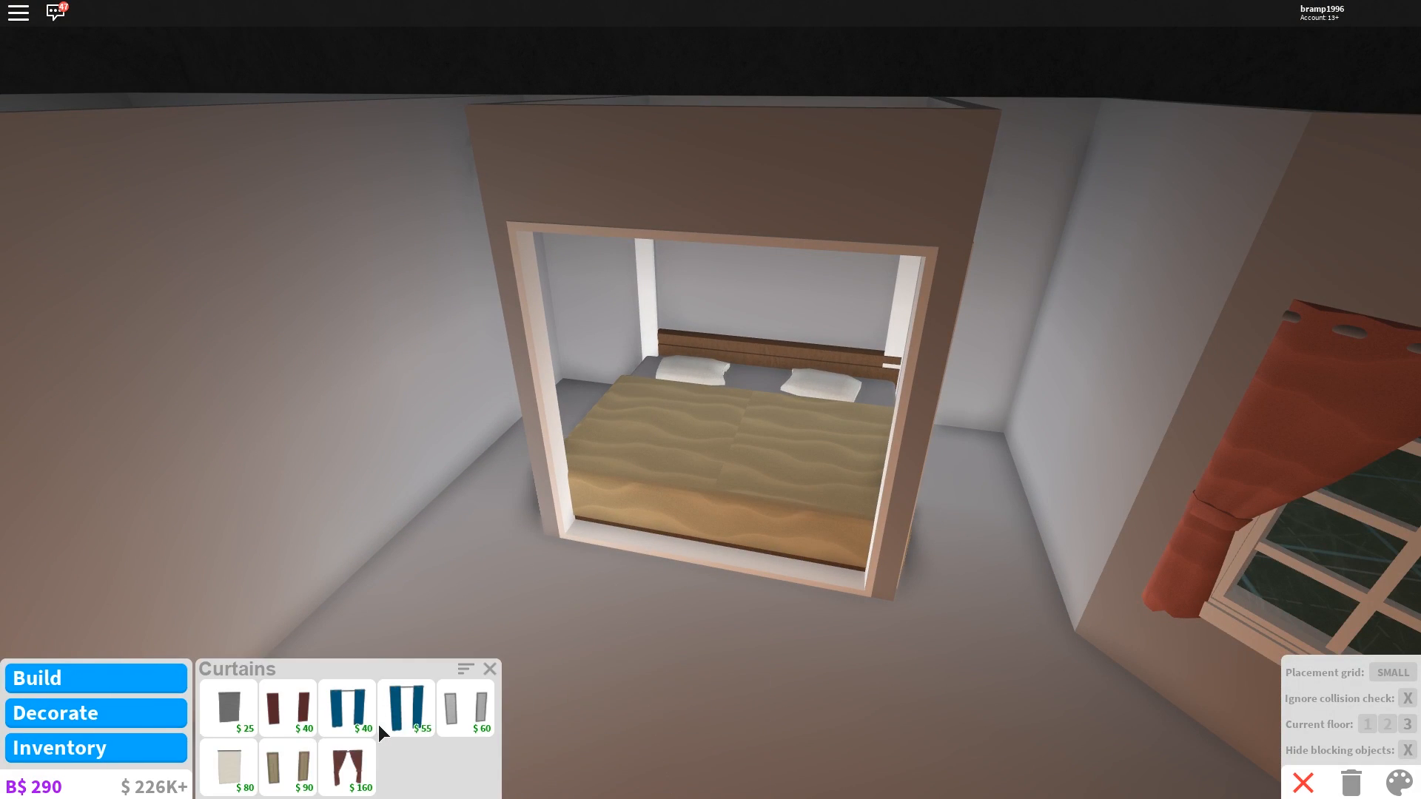
{"action": "left_click", "coordinate": [346, 709]}
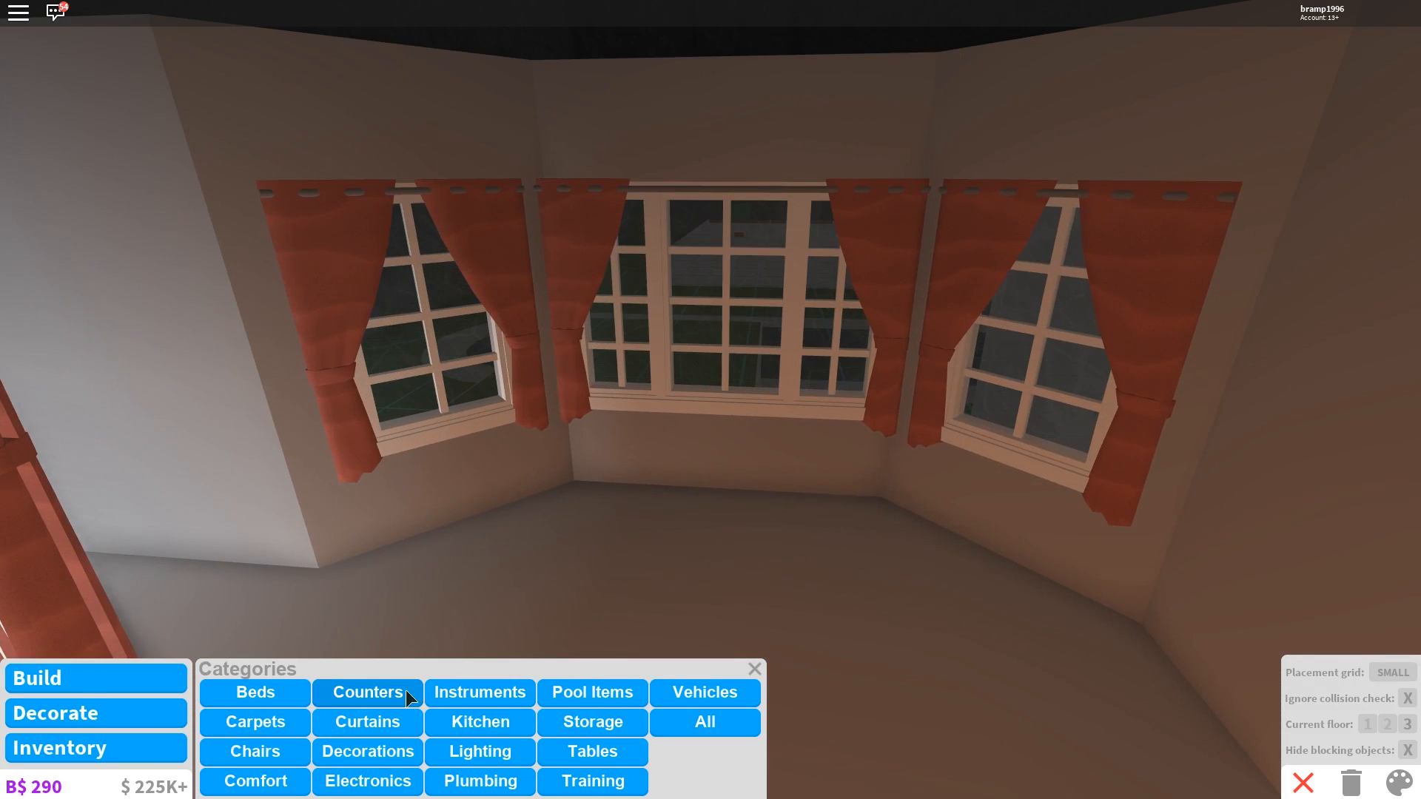
Position a Modern Dresser from Storage beneath the left bay windows
{"action": "left_click", "coordinate": [592, 722]}
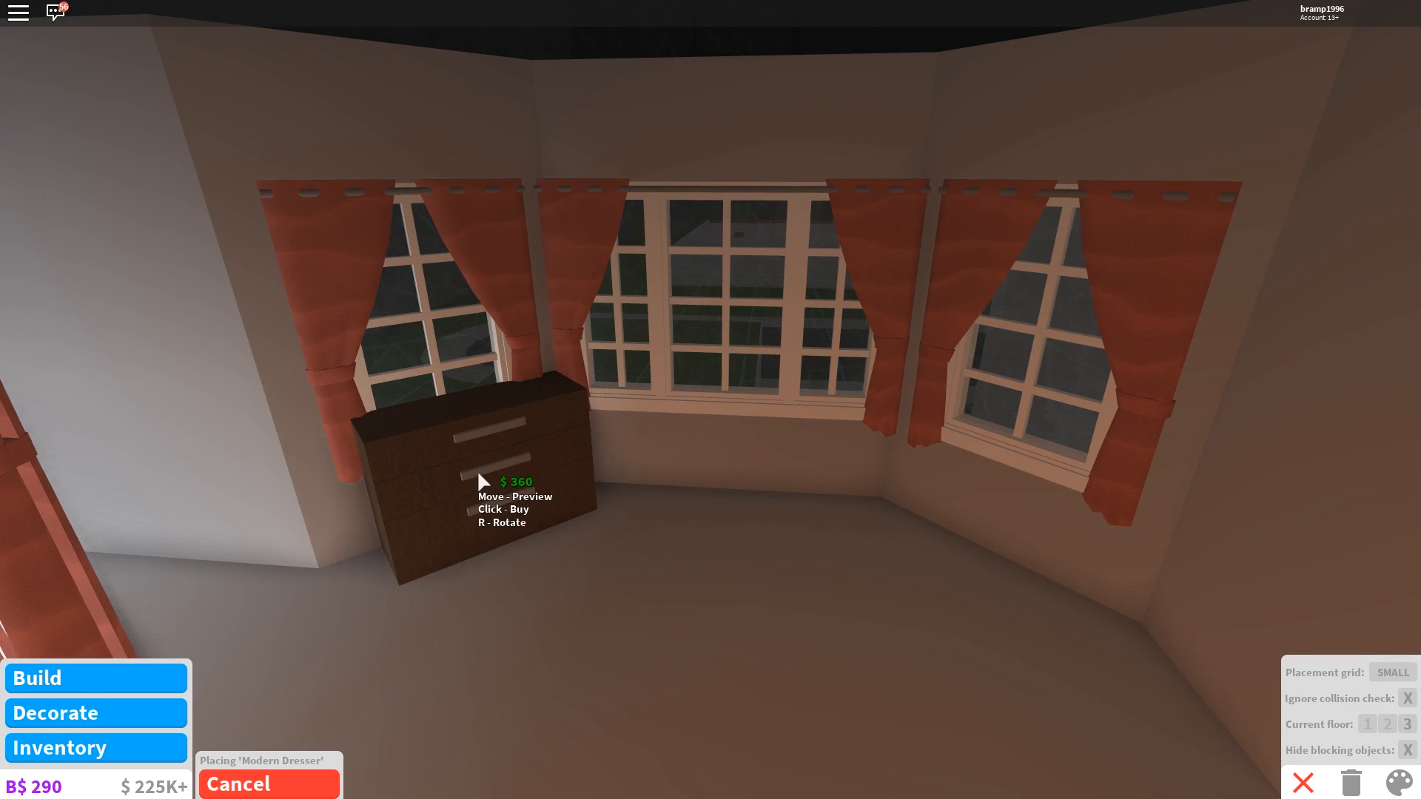
{"action": "mouse_move", "coordinate": [432, 490]}
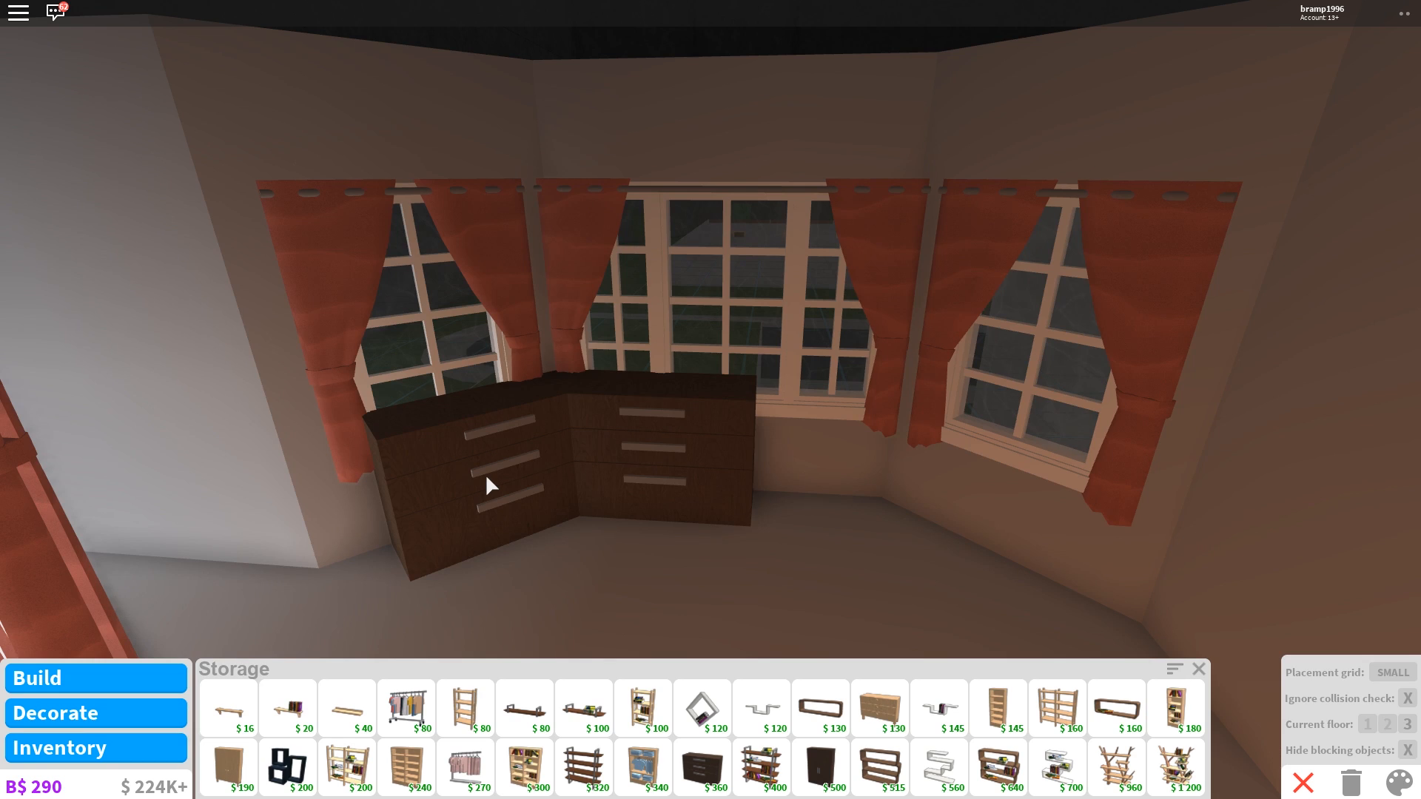
{"action": "mouse_move", "coordinate": [715, 770]}
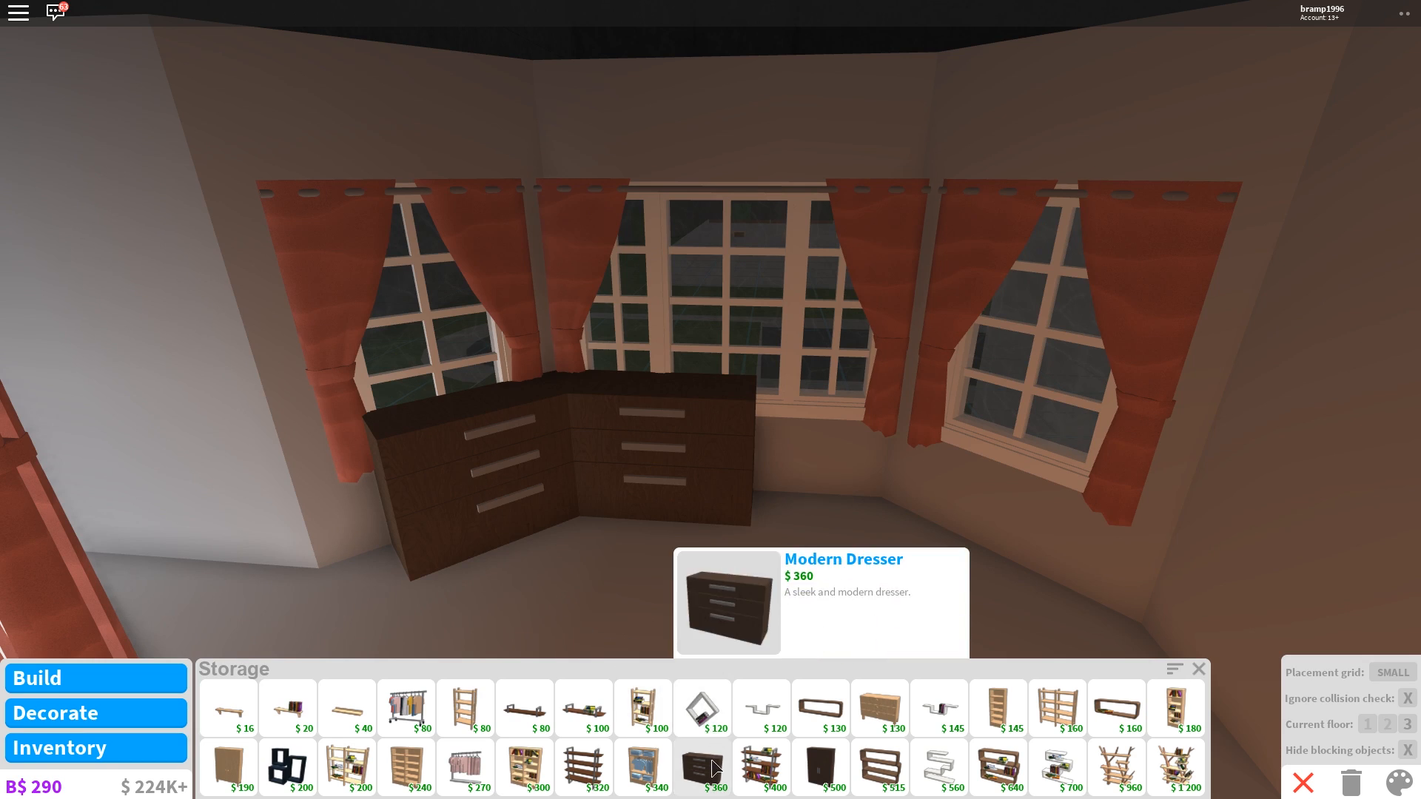
Line the rest of the bay alcove with additional Modern Dressers rotated to fit
{"action": "left_click", "coordinate": [702, 766]}
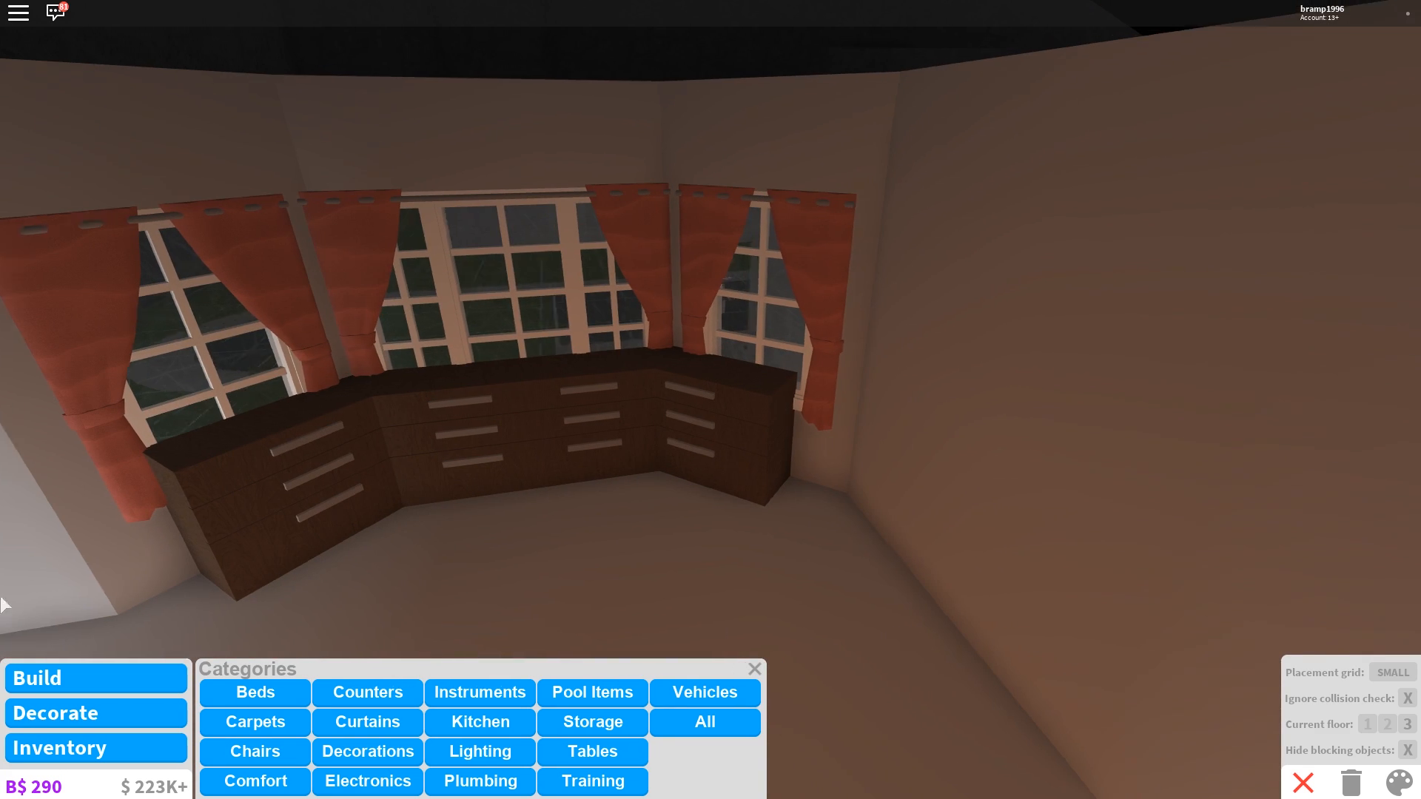
Stand a tall potted plant in the corner and browse Decorations for dresser-top items
{"action": "left_click", "coordinate": [367, 752]}
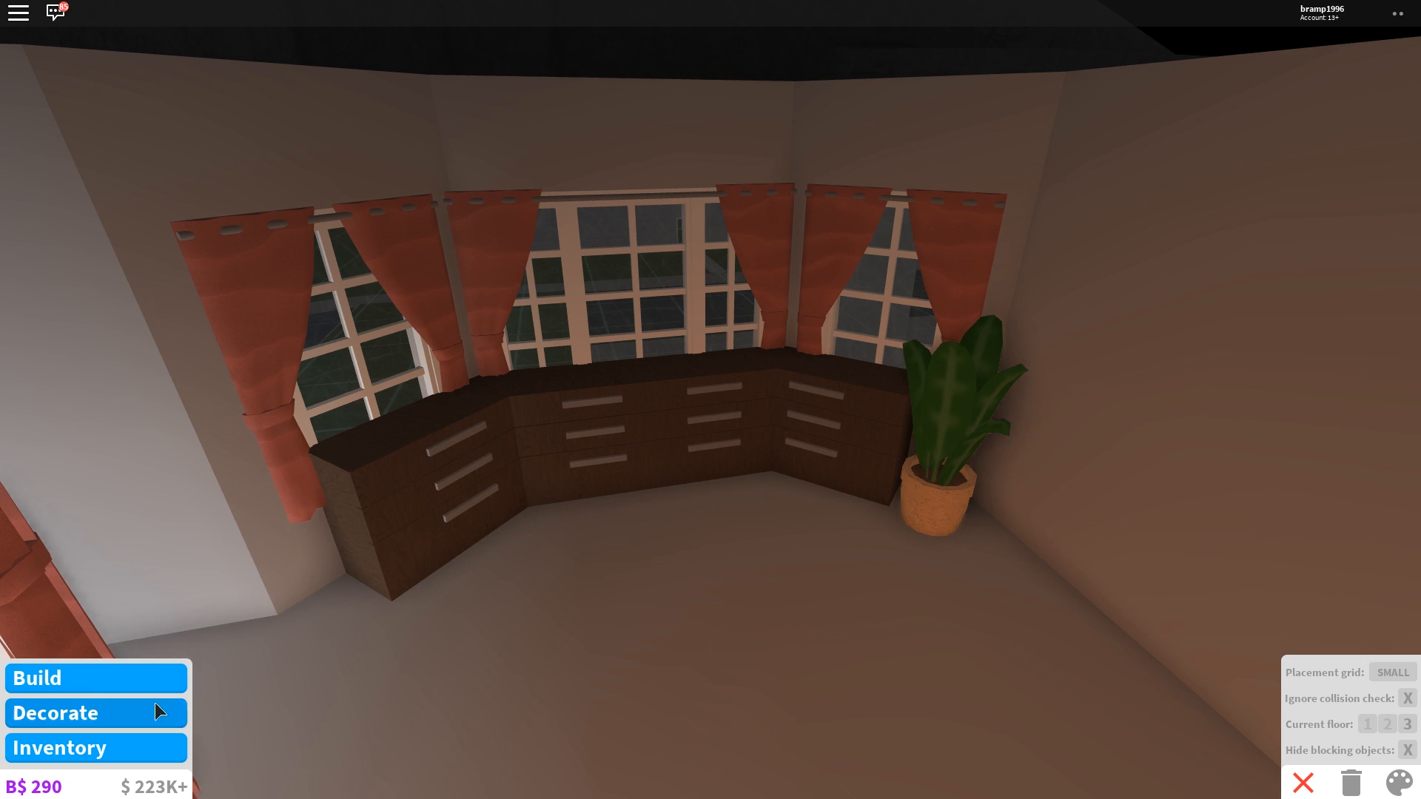
{"action": "left_click", "coordinate": [96, 713]}
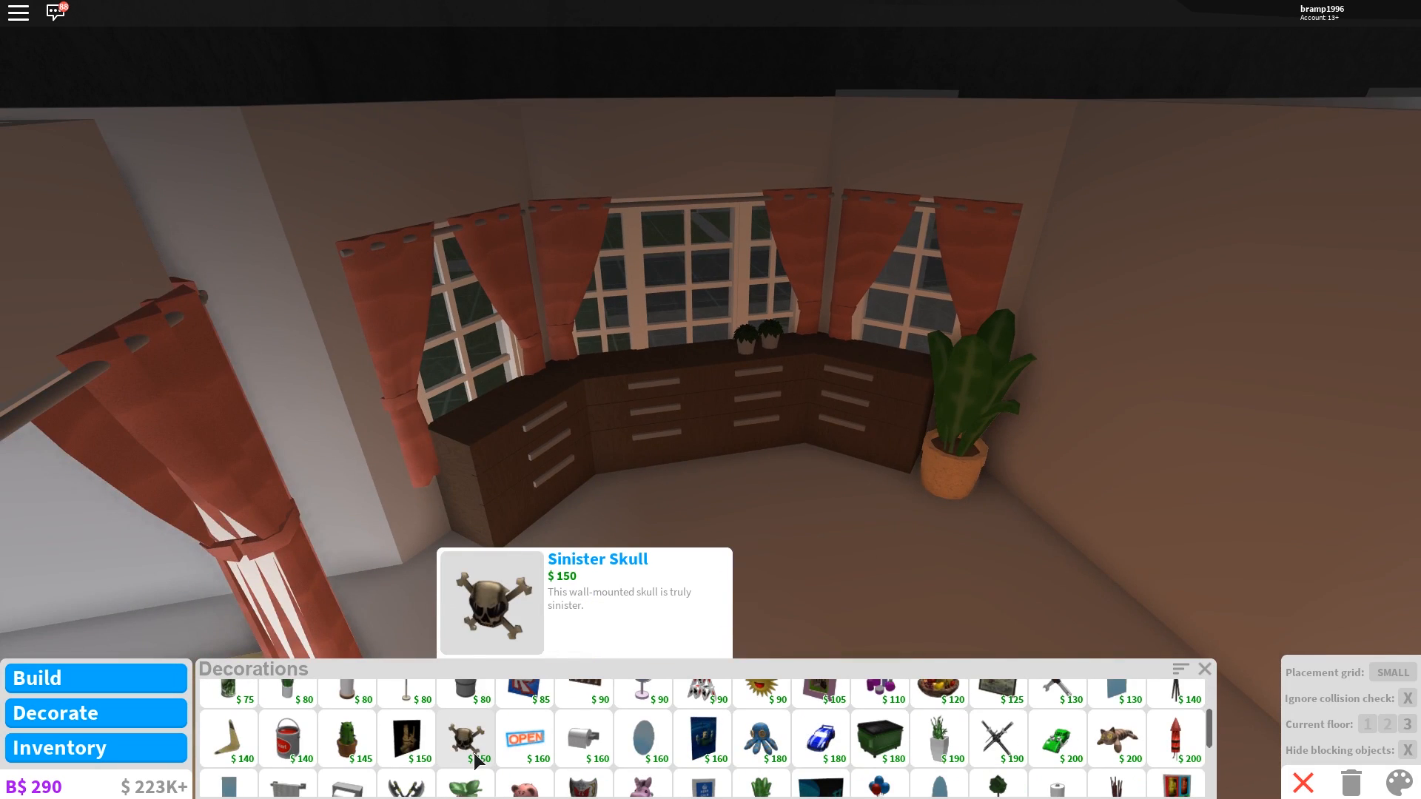
{"action": "scroll", "scroll_direction": "down", "scroll_amount": 3}
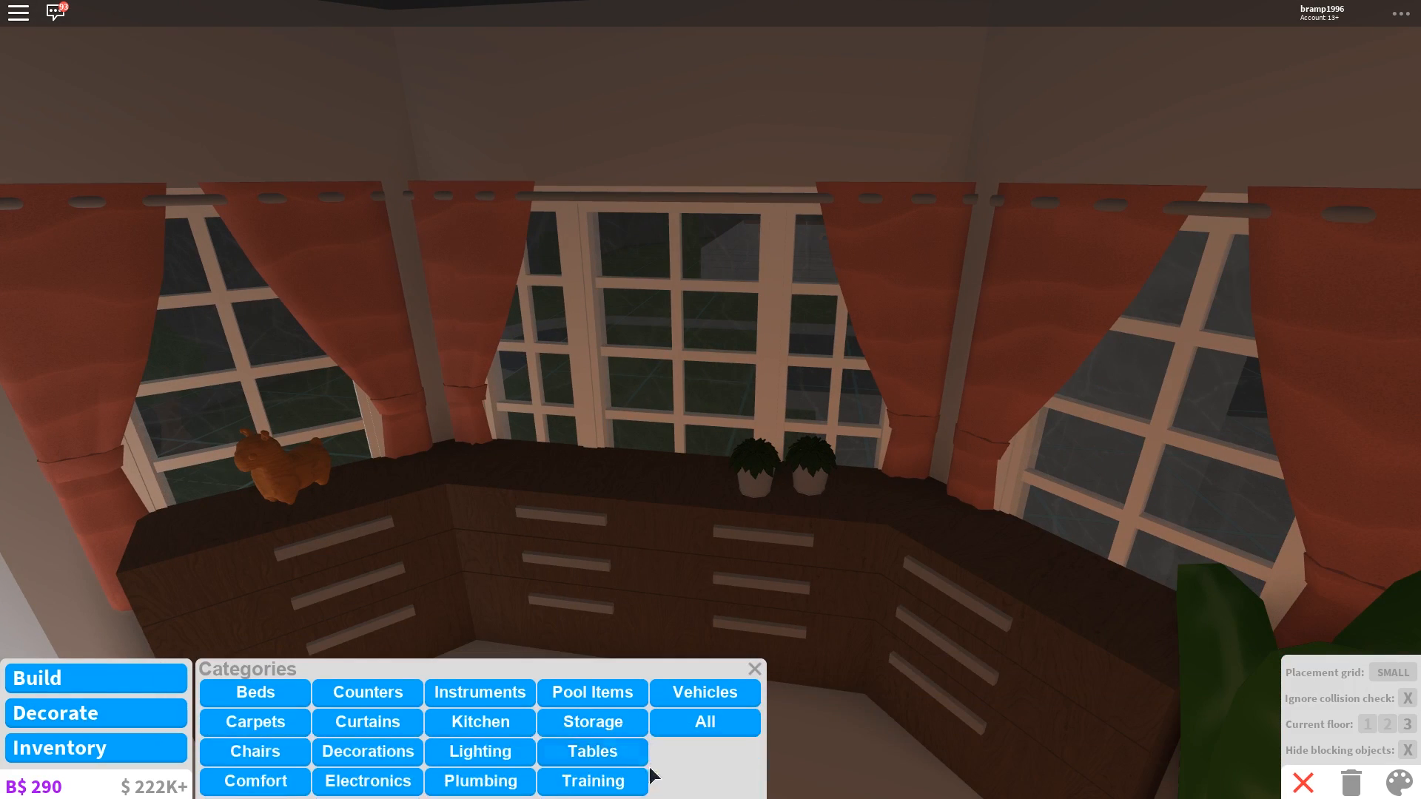
Place a lamp from Lighting, then pick the Outlined Round Carpet for the floor centre
{"action": "left_click", "coordinate": [480, 752]}
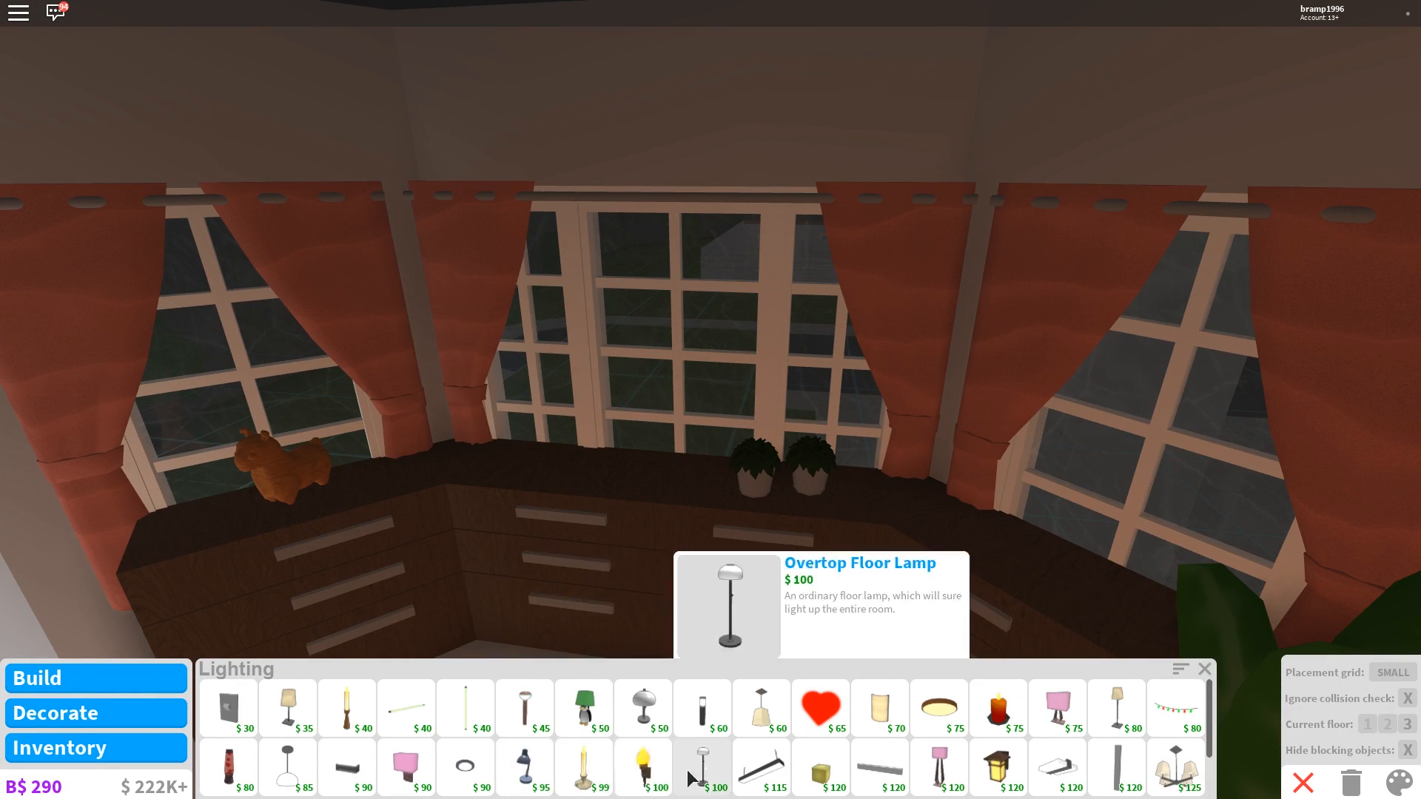
{"action": "left_click", "coordinate": [997, 707]}
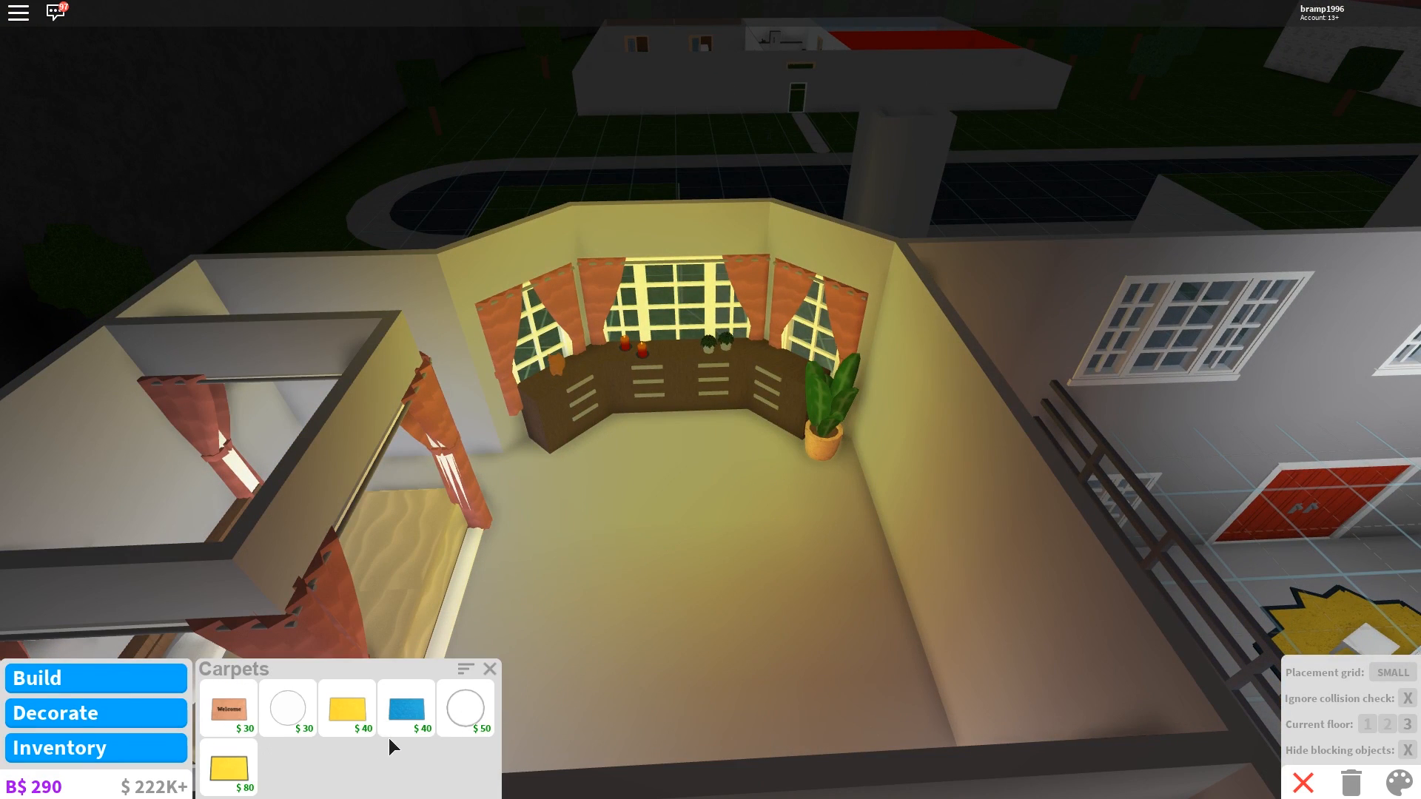
{"action": "left_click", "coordinate": [287, 707]}
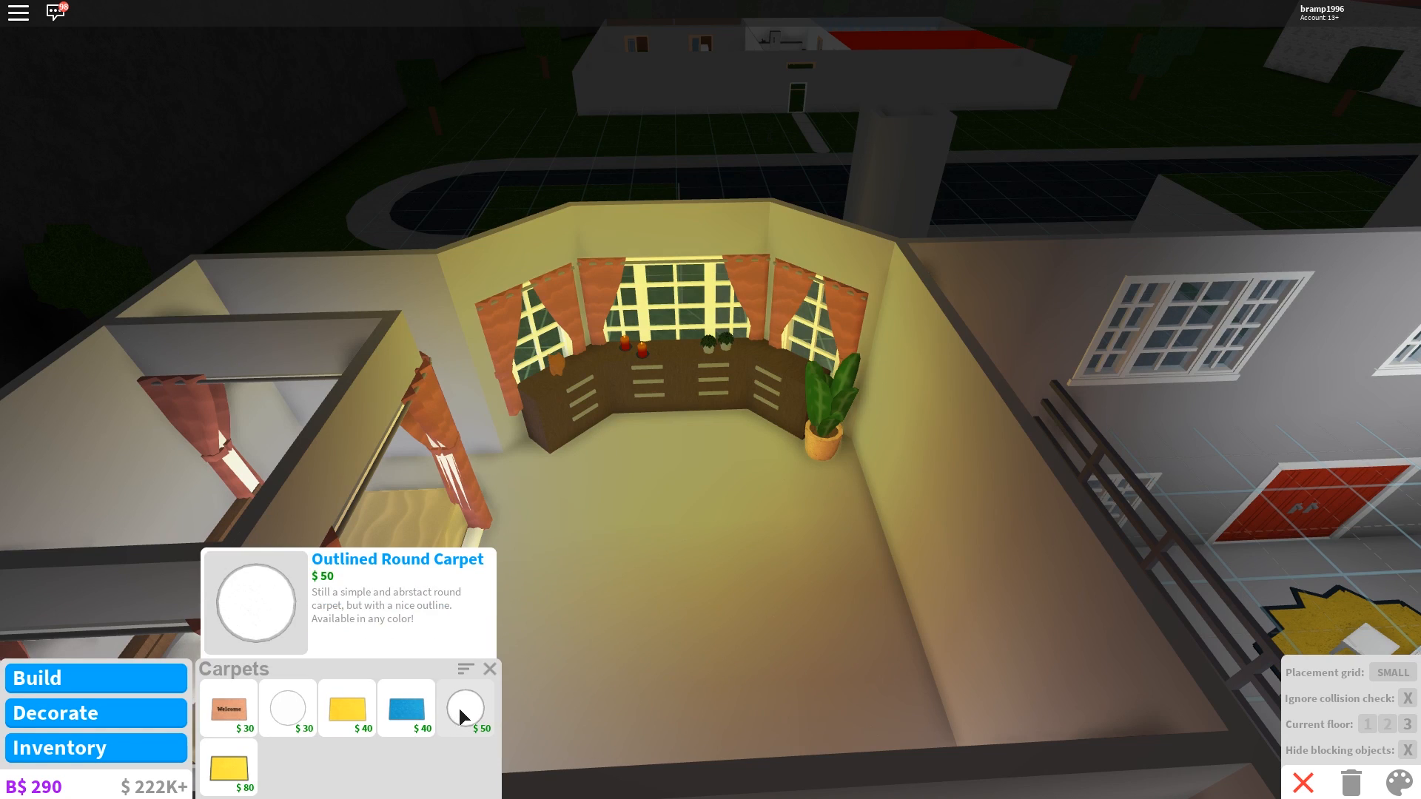
{"action": "left_click", "coordinate": [464, 707]}
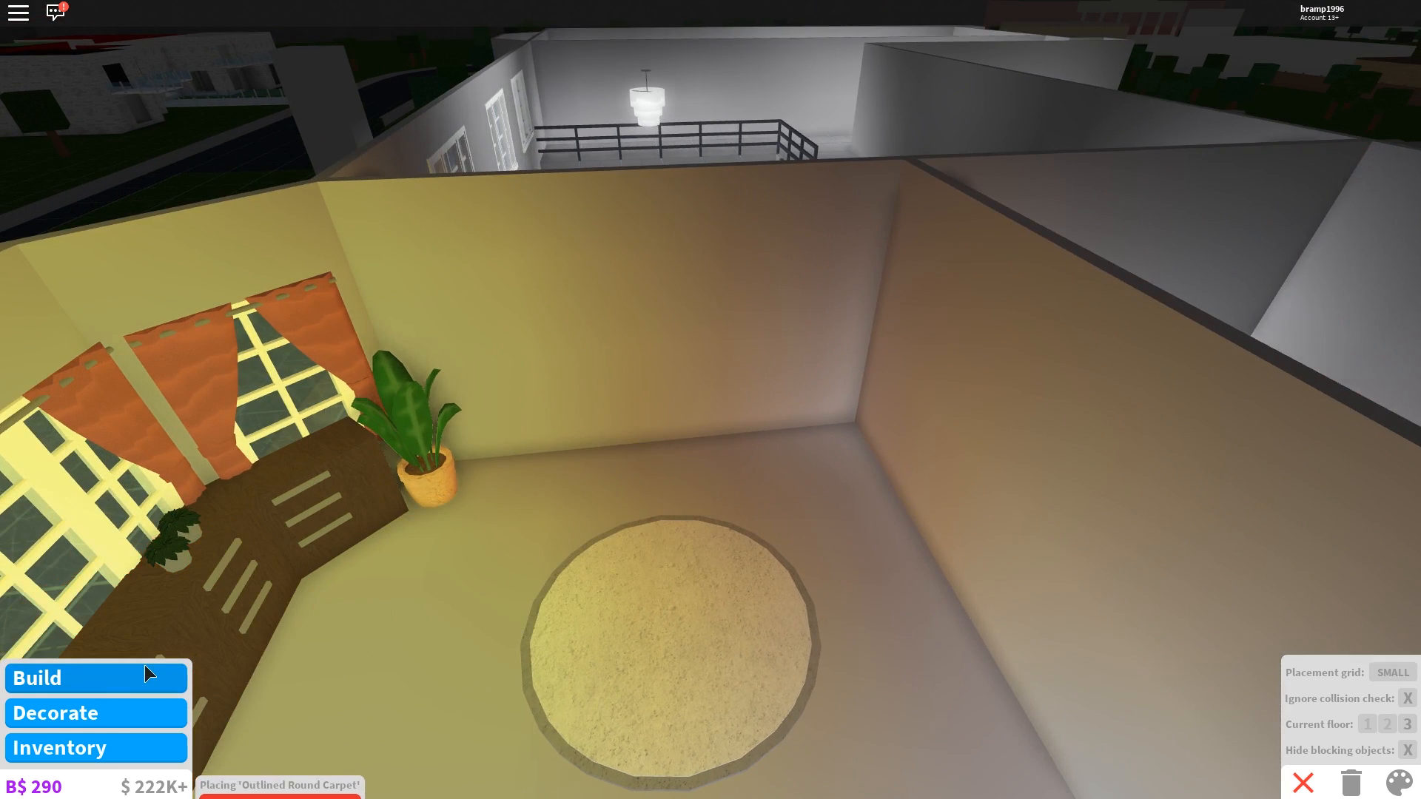
Set down the round carpet and bring up the Build doors catalogue
{"action": "left_click", "coordinate": [37, 678]}
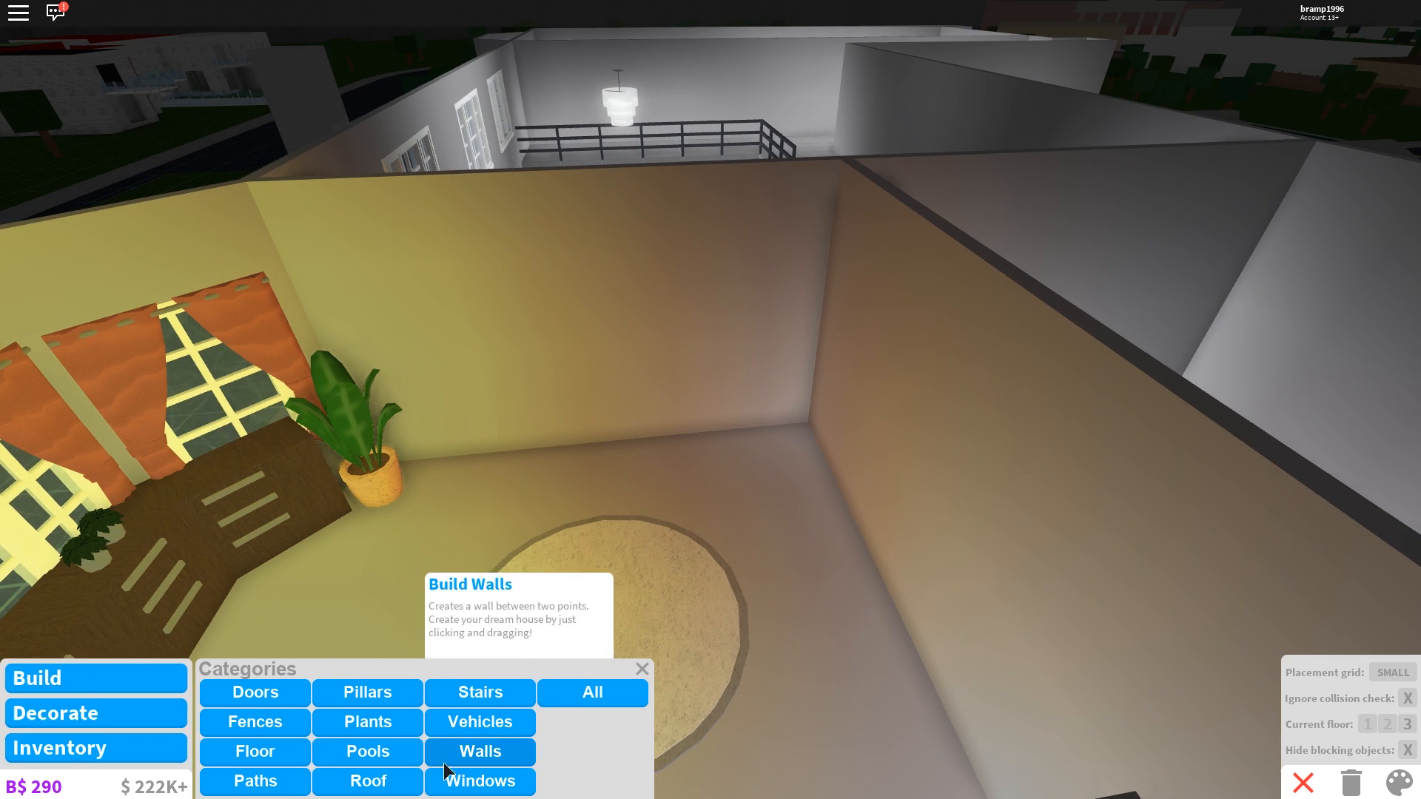
{"action": "left_click", "coordinate": [643, 667]}
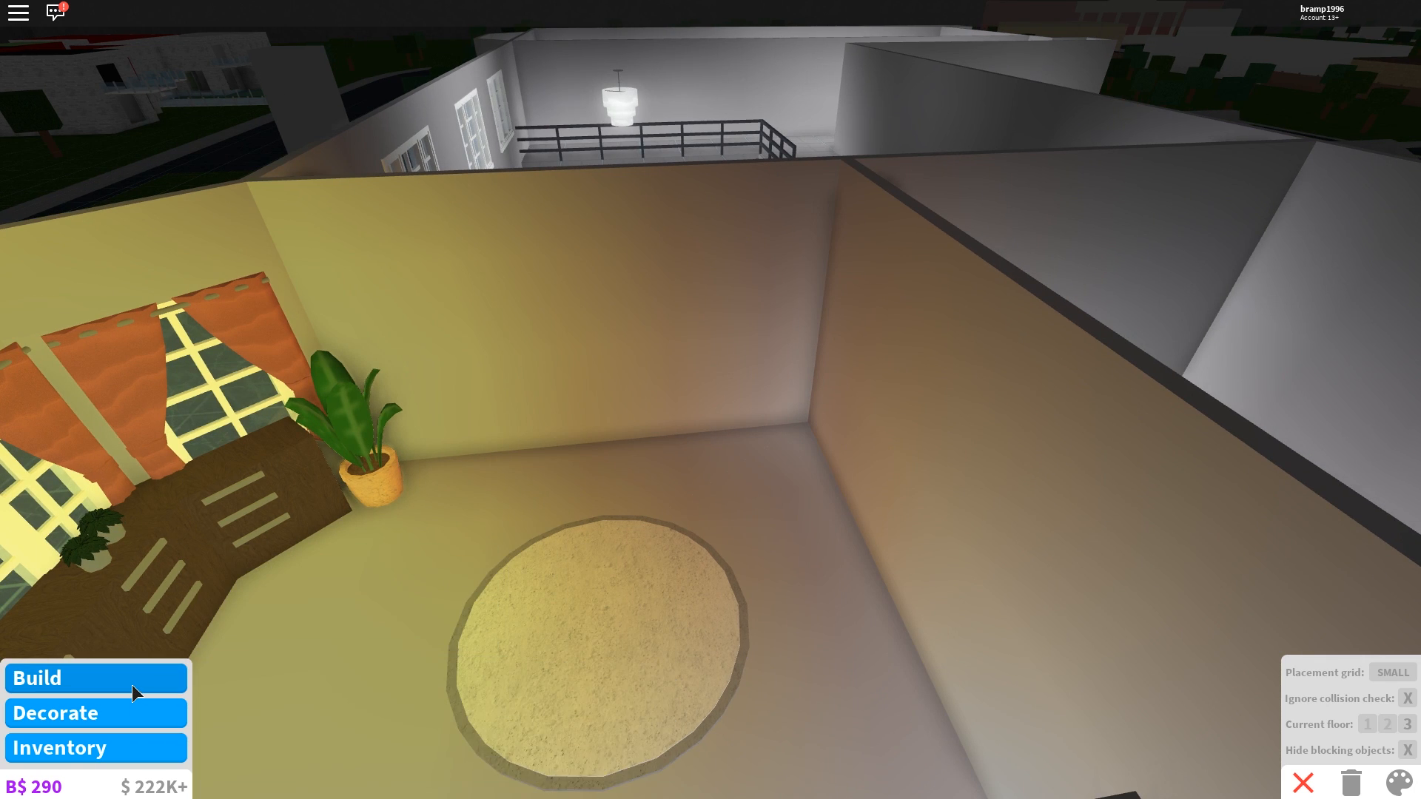
{"action": "left_click", "coordinate": [37, 678]}
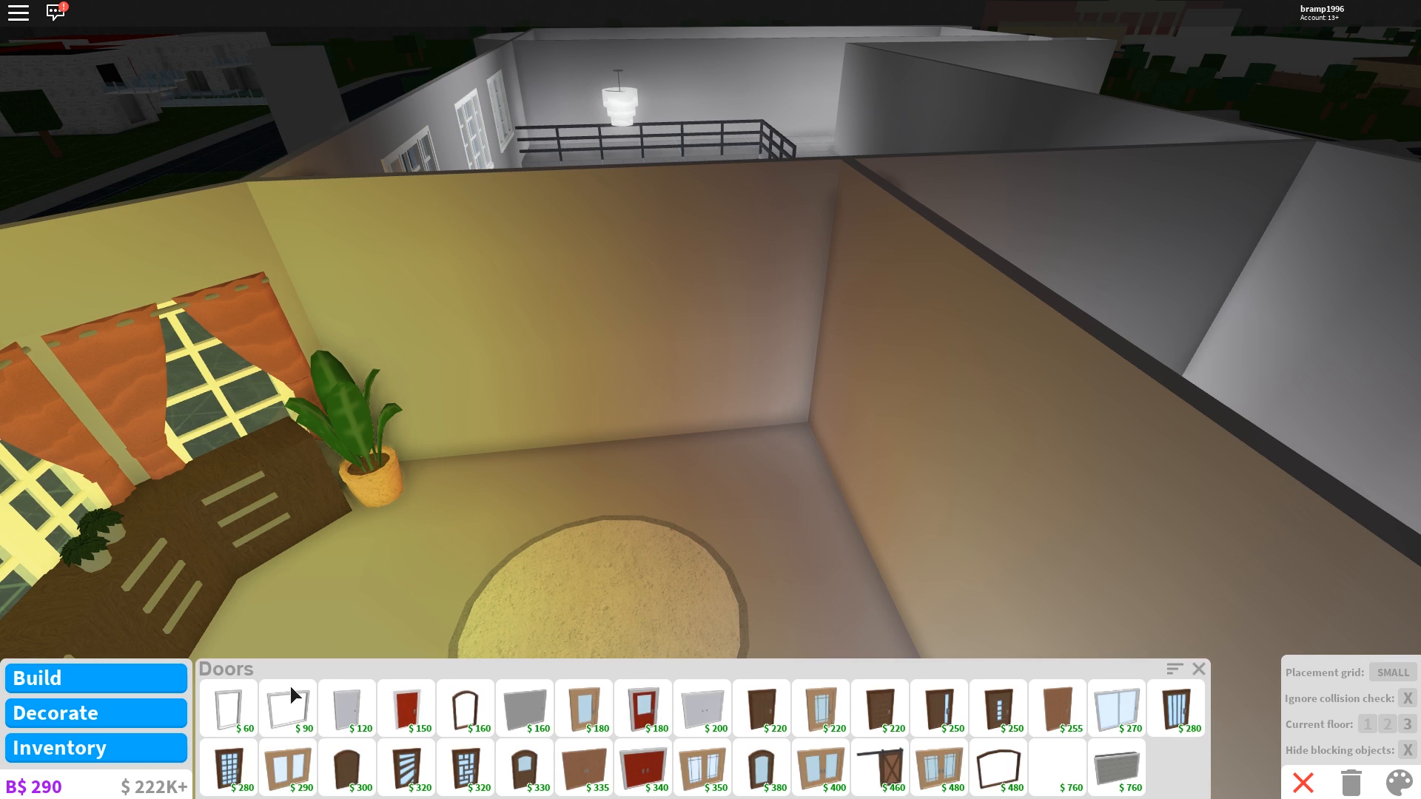
{"action": "mouse_move", "coordinate": [642, 768]}
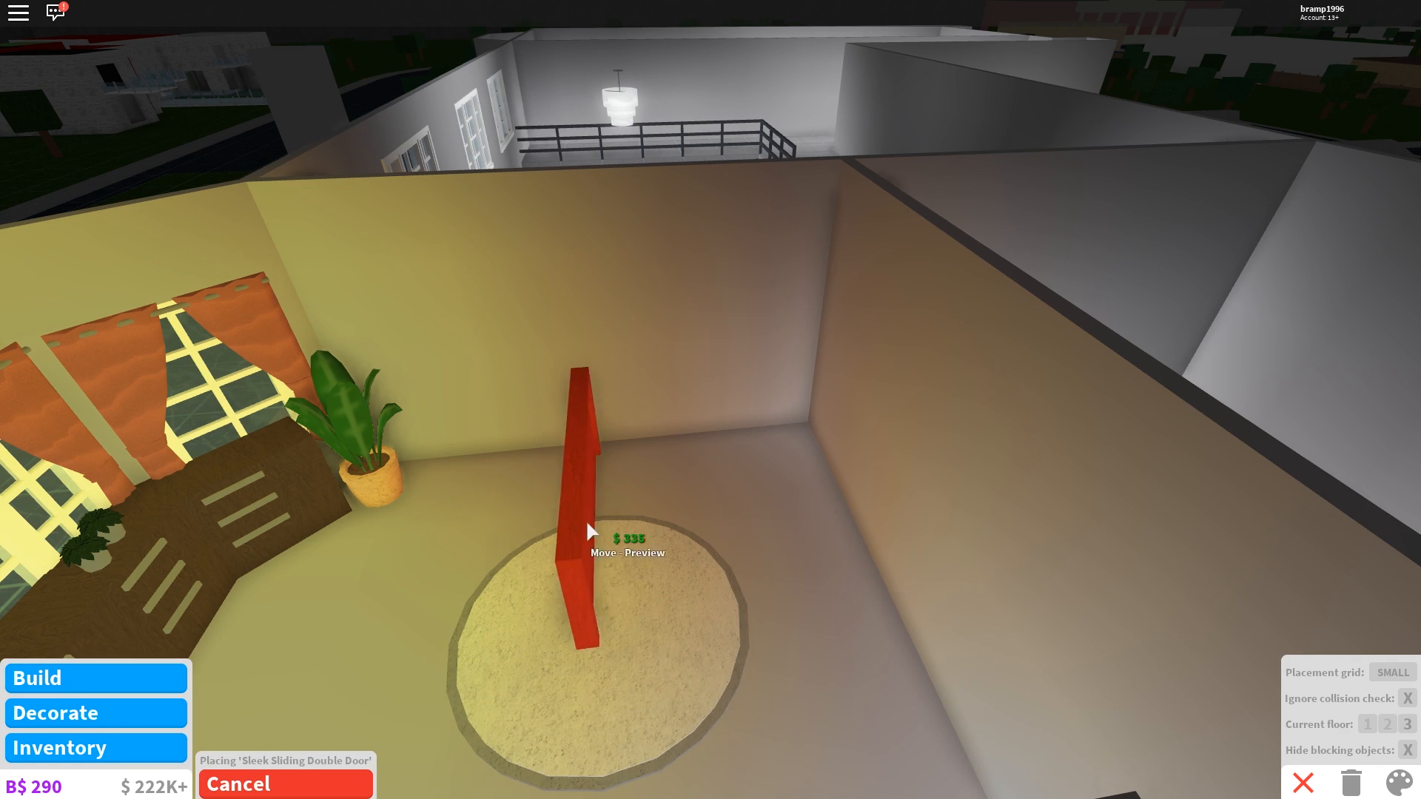
{"action": "mouse_move", "coordinate": [598, 420]}
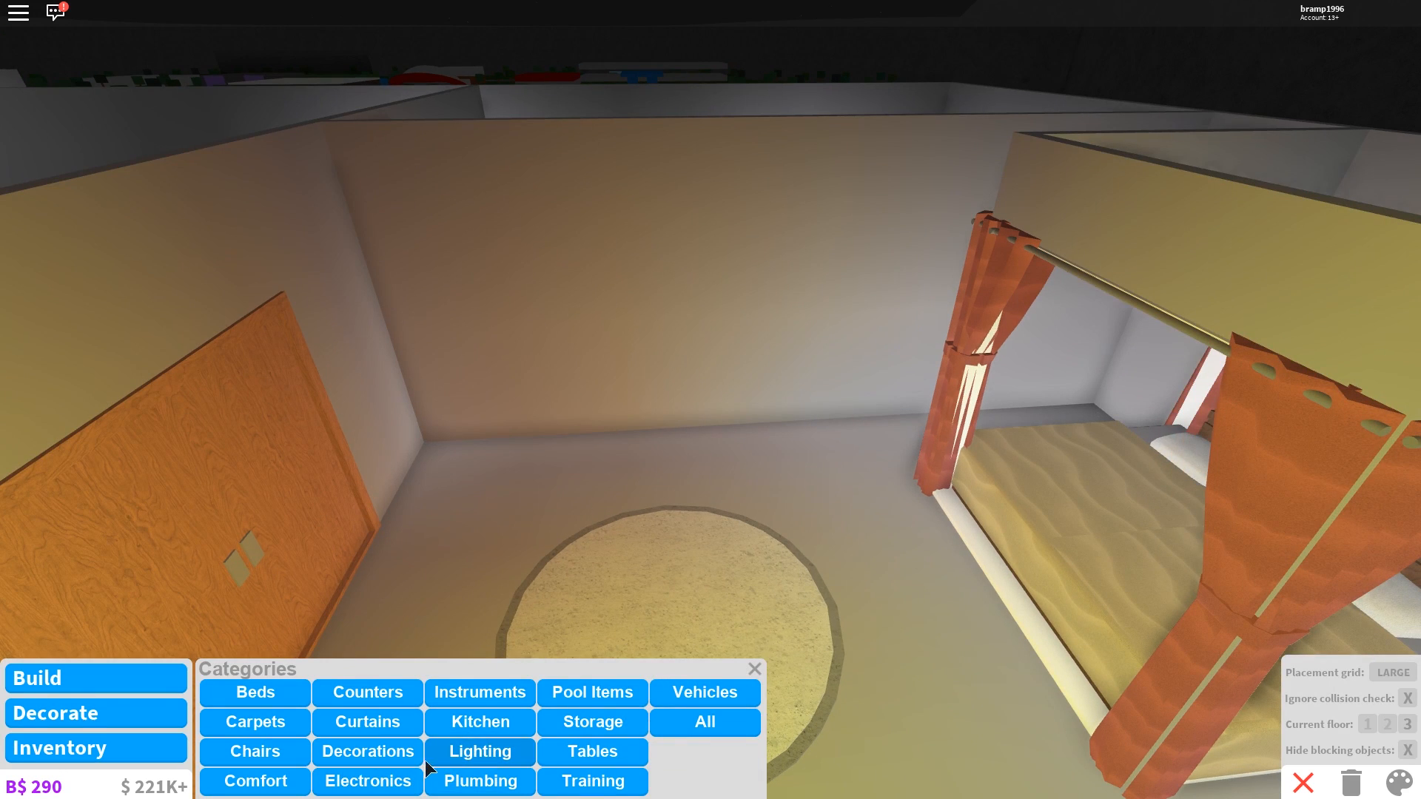
Try a round mirror and a huge painting from Decorations before settling on artwork
{"action": "left_click", "coordinate": [367, 752]}
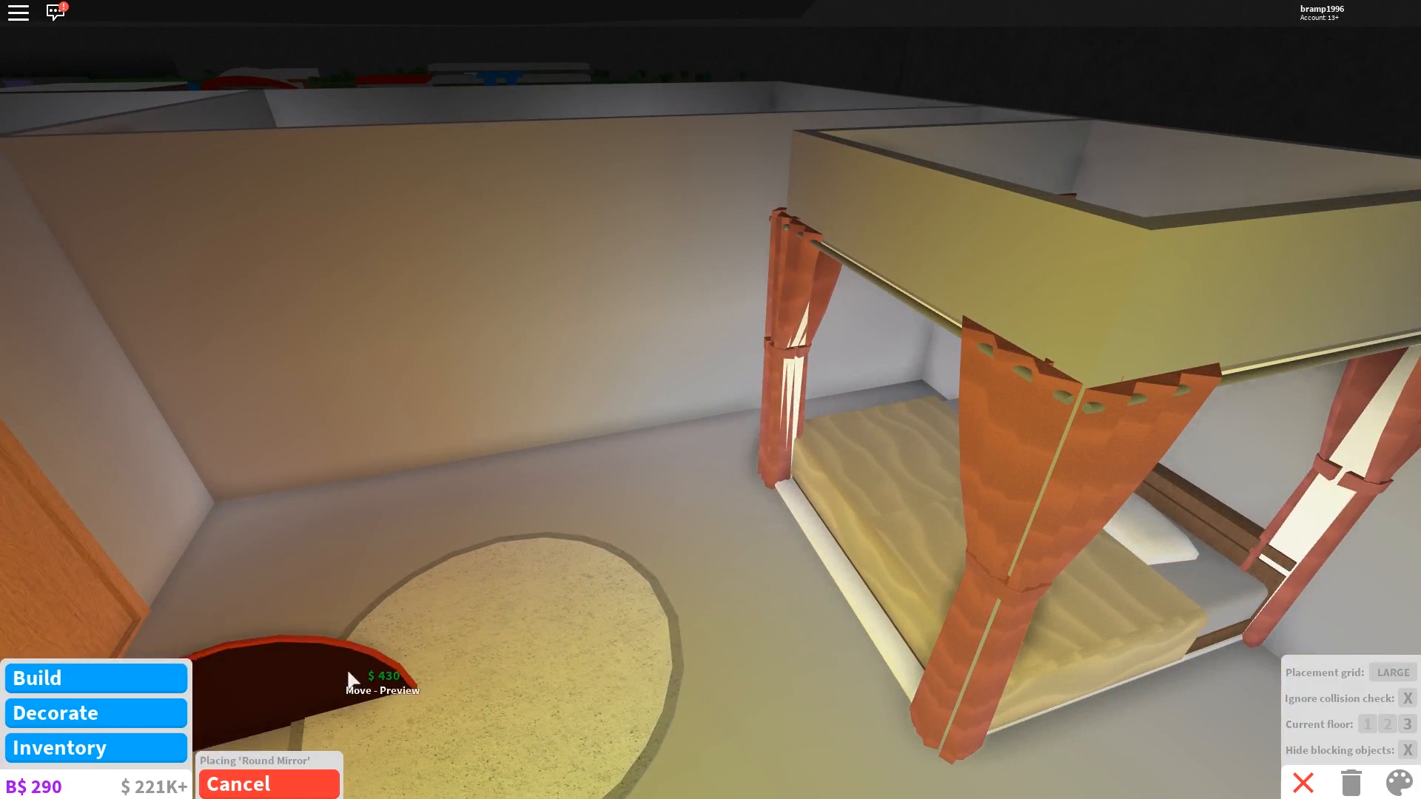
{"action": "left_click", "coordinate": [237, 784]}
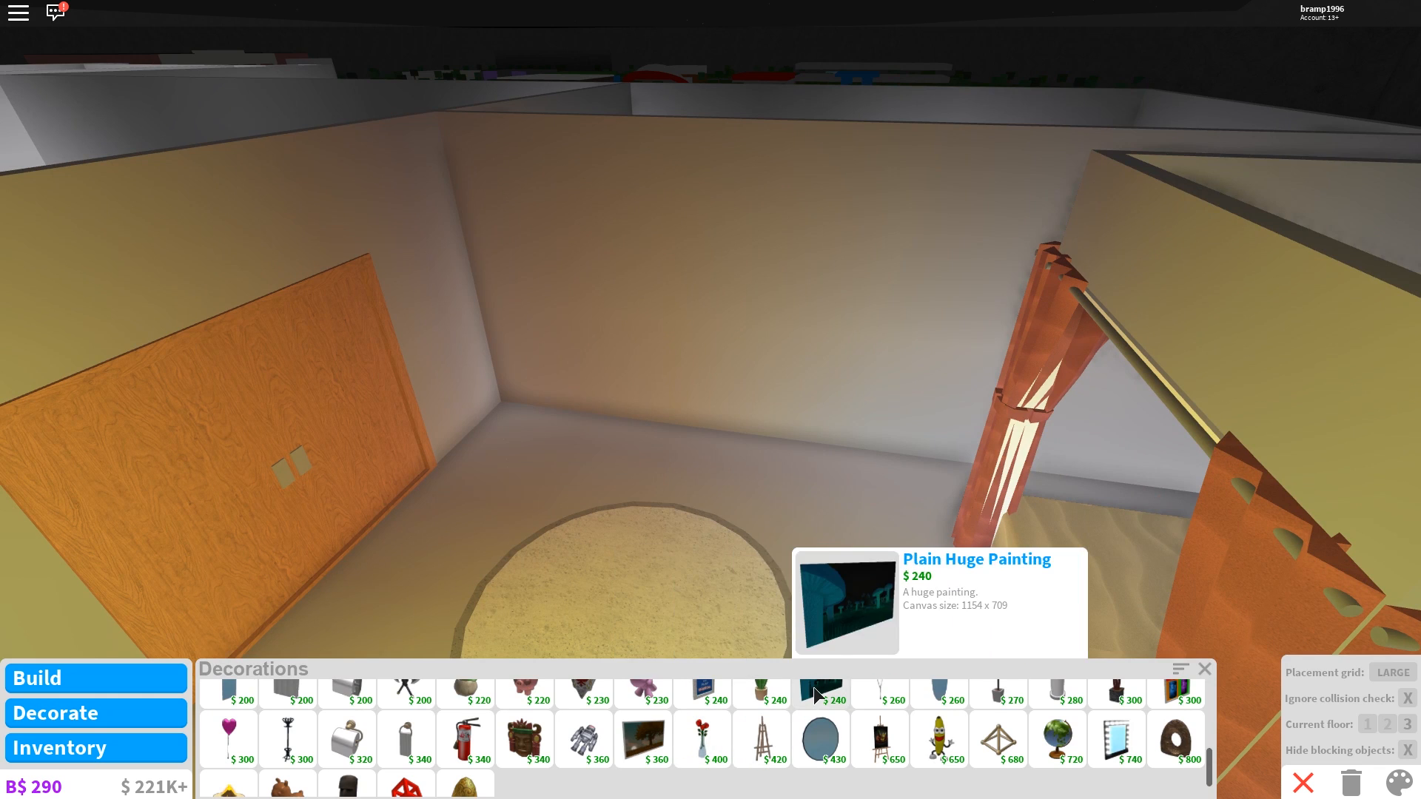
{"action": "left_click", "coordinate": [819, 693]}
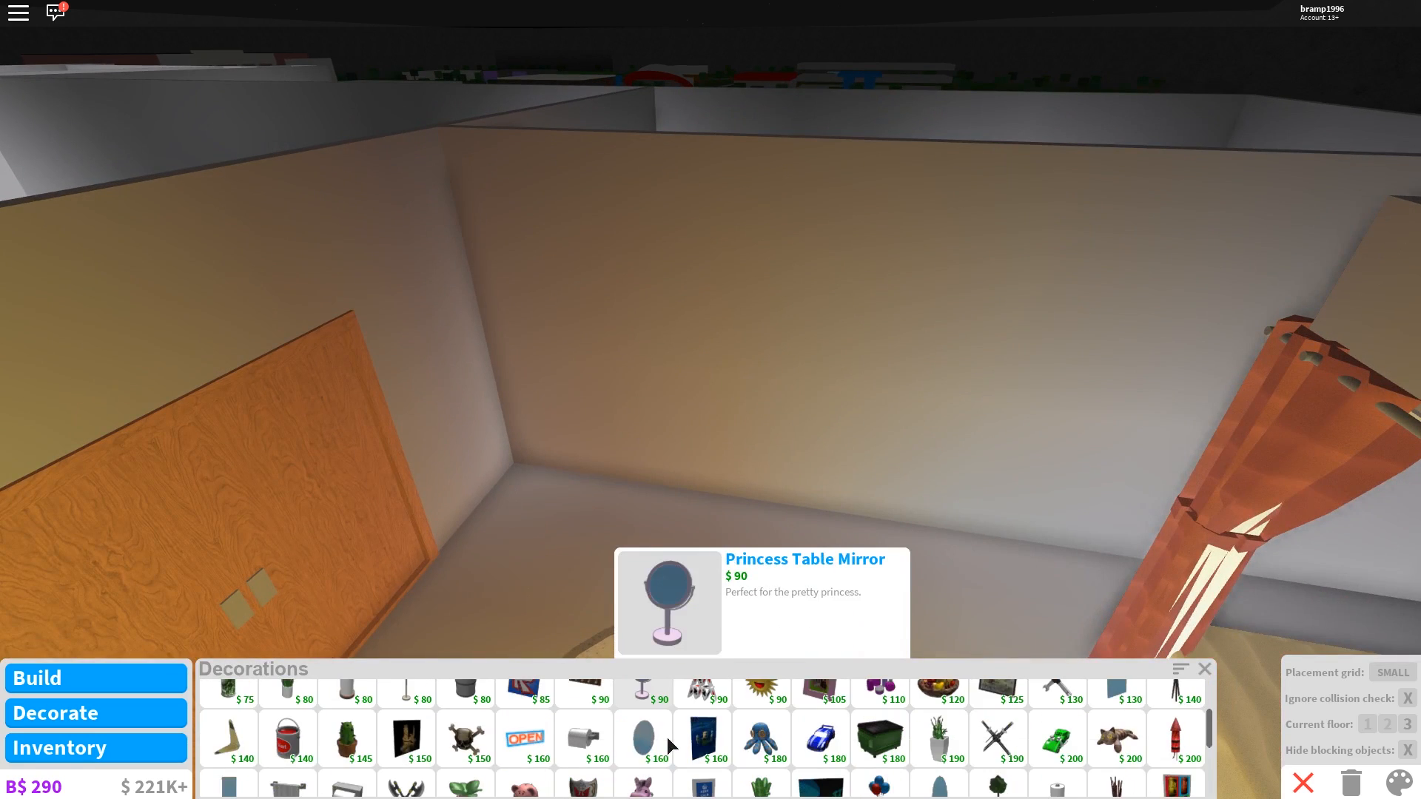
Hang two Basic Medium Paintings side by side on the bedroom wall
{"action": "left_click", "coordinate": [715, 737]}
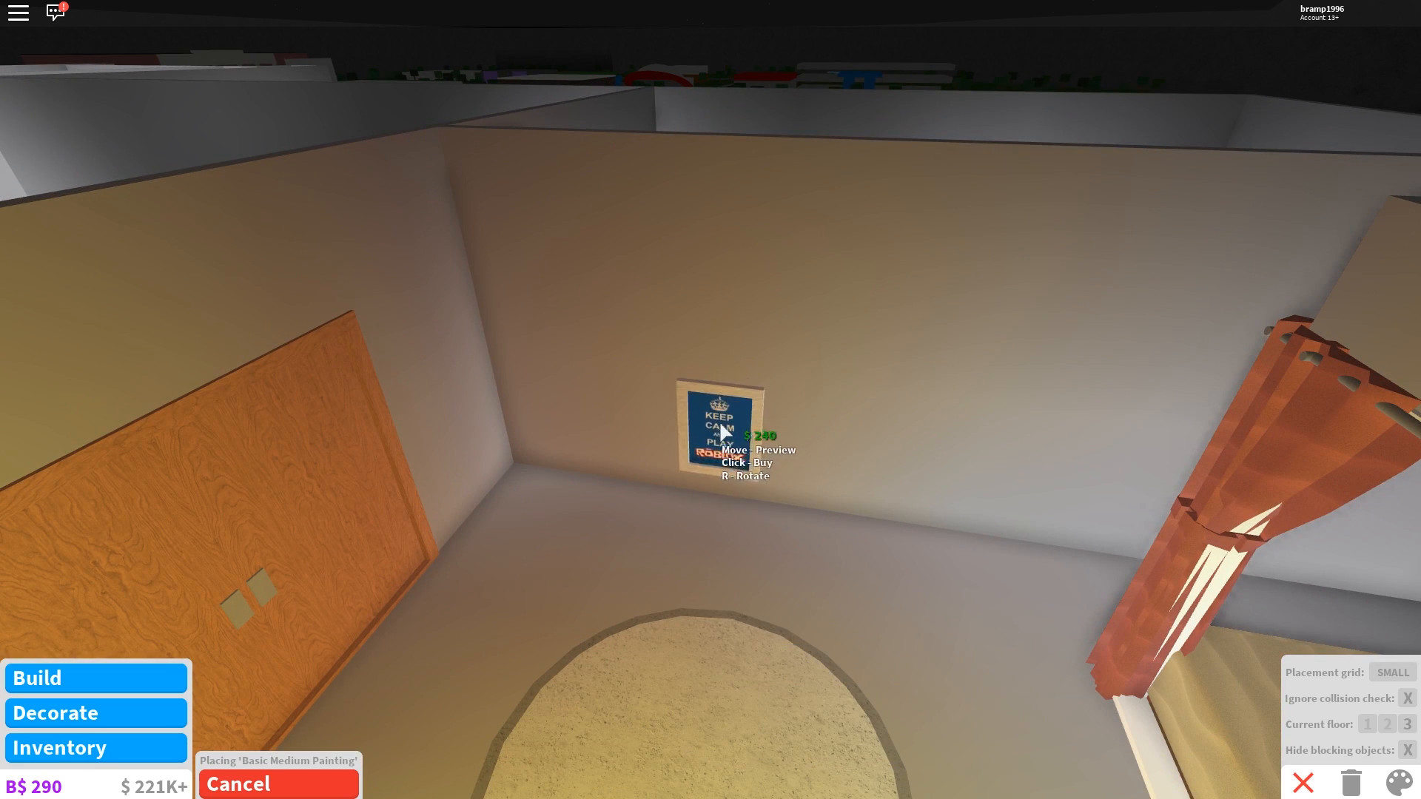
{"action": "left_click", "coordinate": [716, 426]}
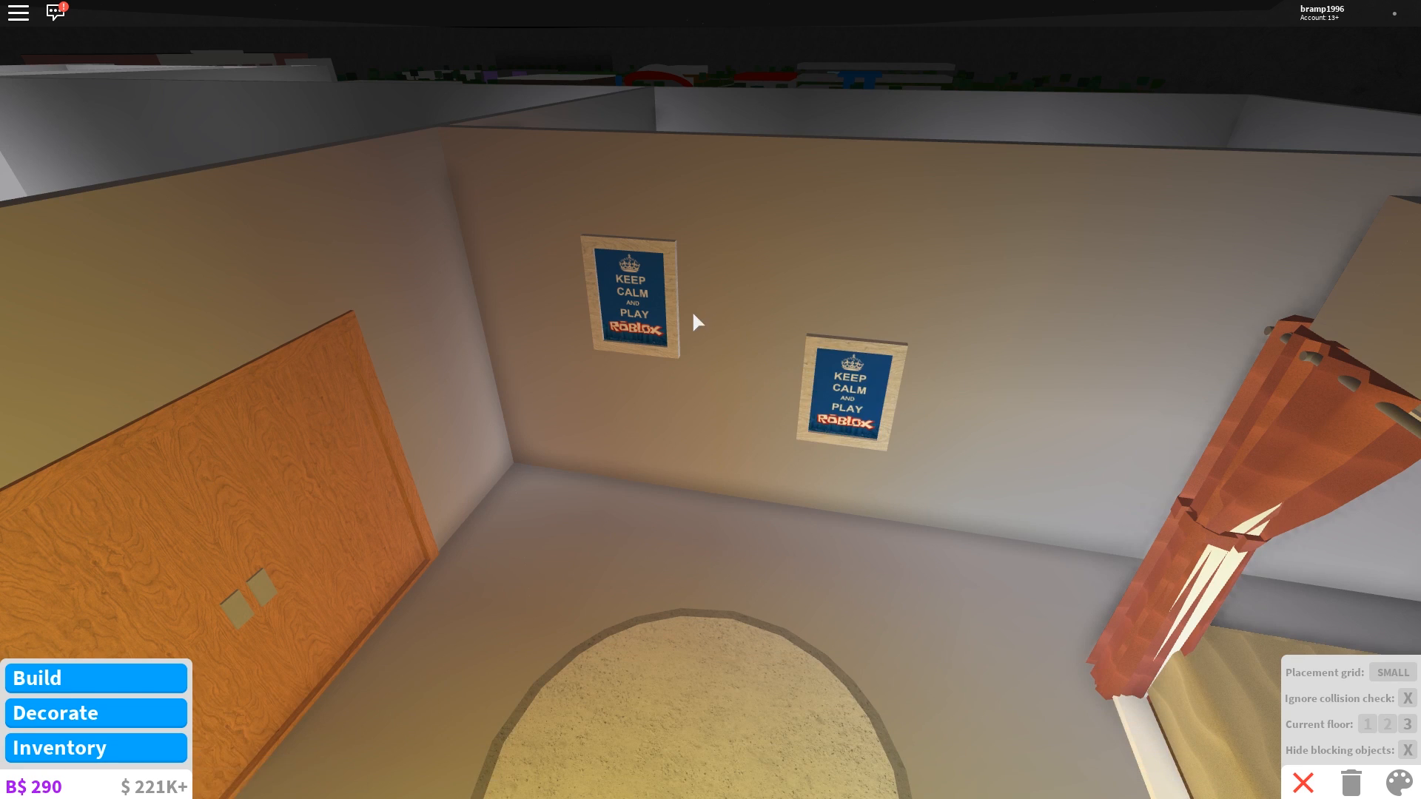
{"action": "left_click", "coordinate": [54, 713]}
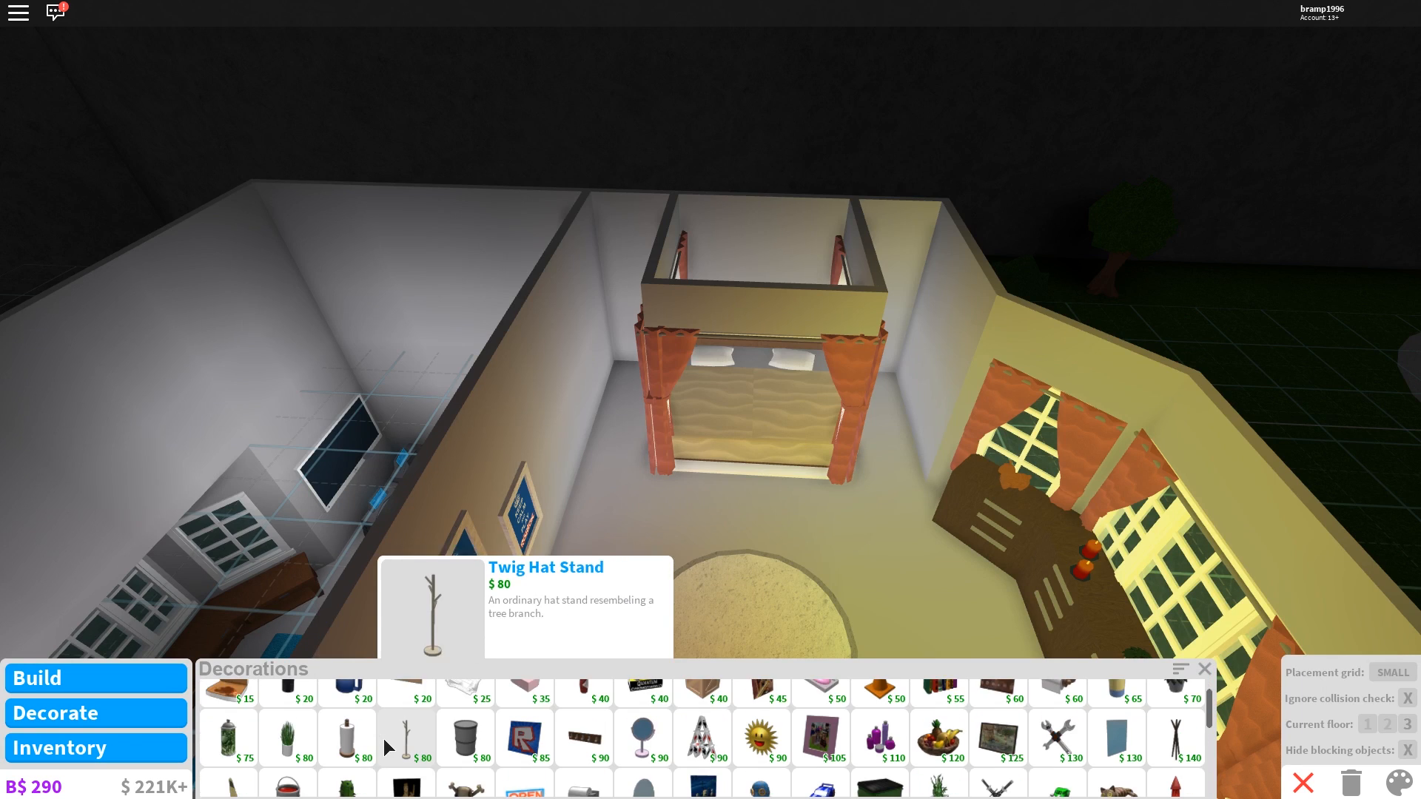
Choose the Circular Ceiling Lamp from Lighting for the middle of the ceiling
{"action": "scroll", "scroll_direction": "down", "scroll_amount": 3}
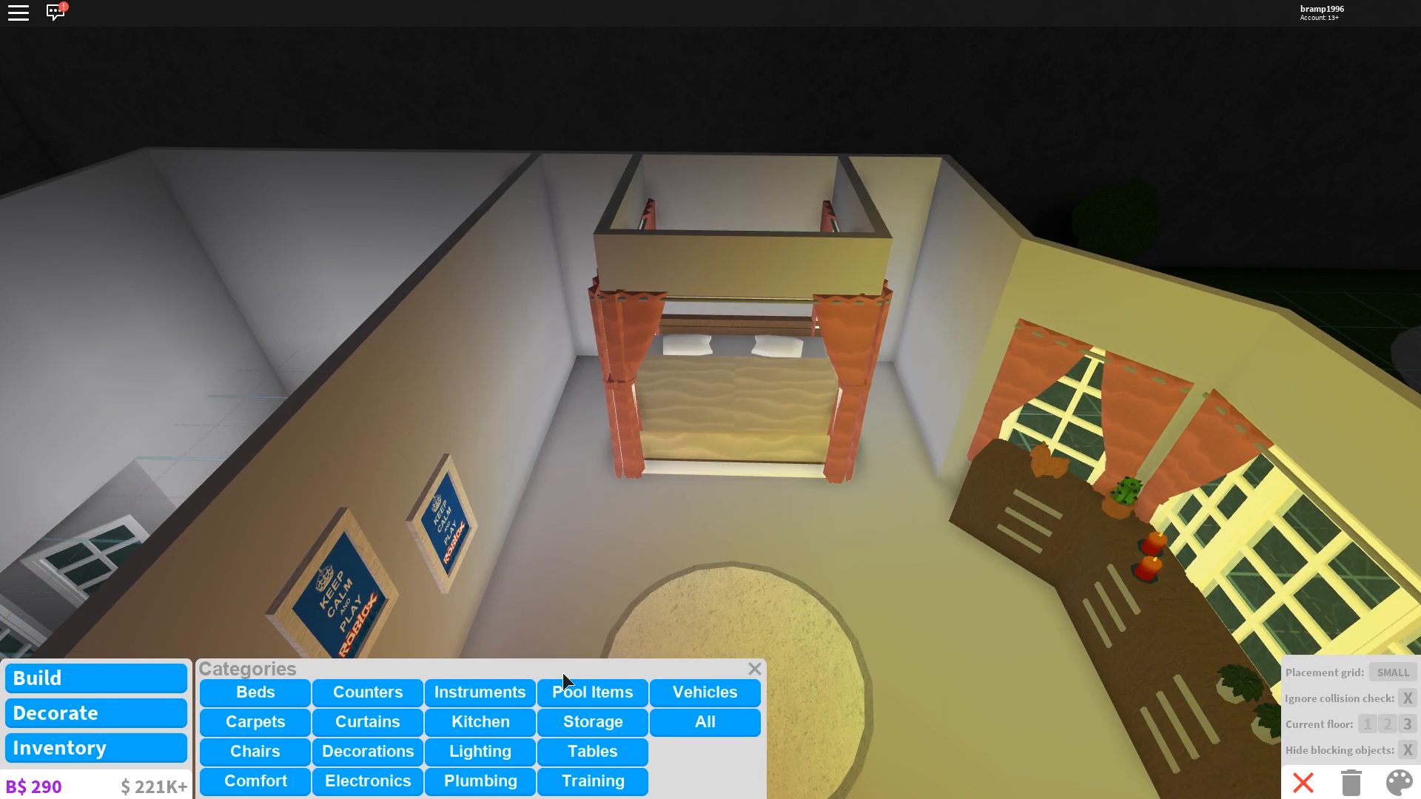
{"action": "mouse_move", "coordinate": [587, 668]}
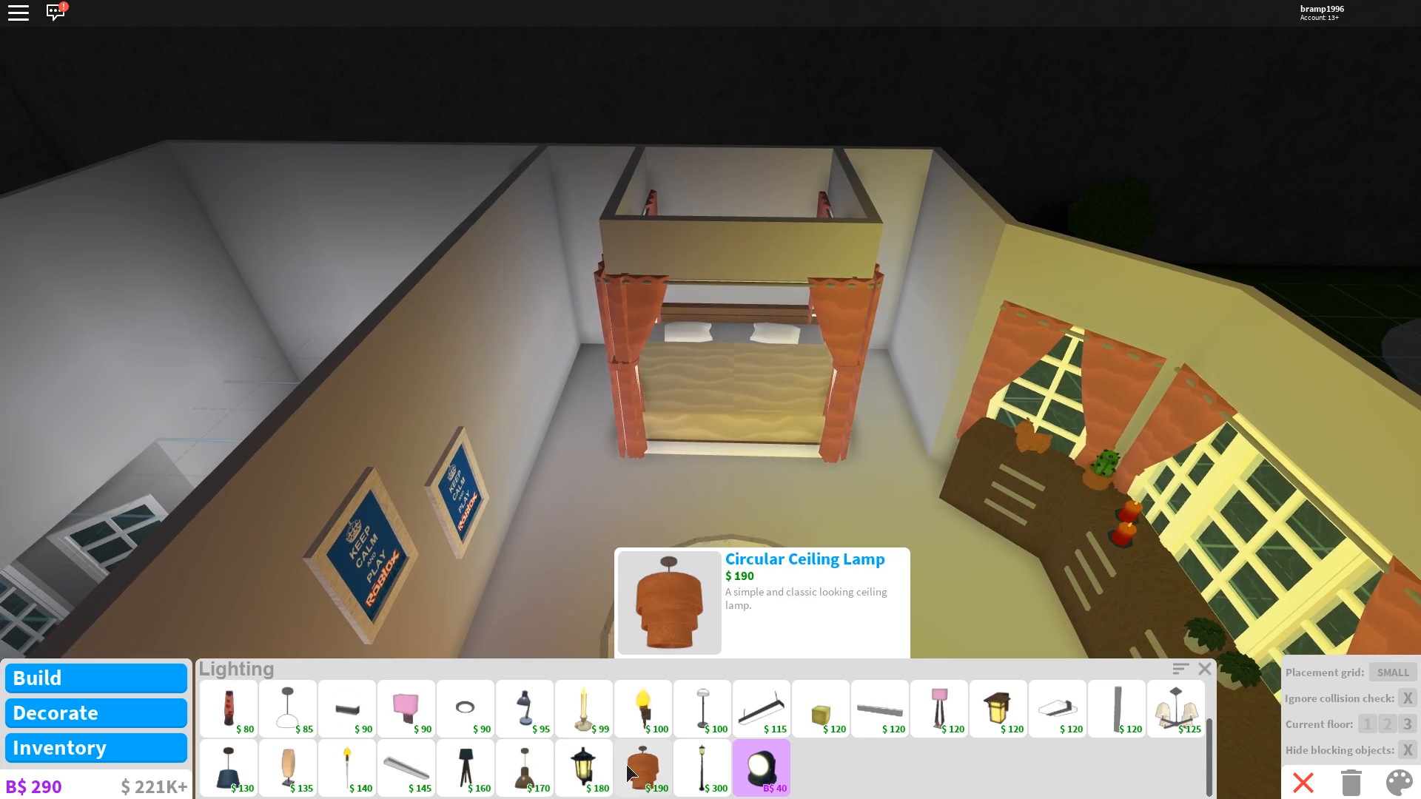
{"action": "left_click", "coordinate": [642, 768]}
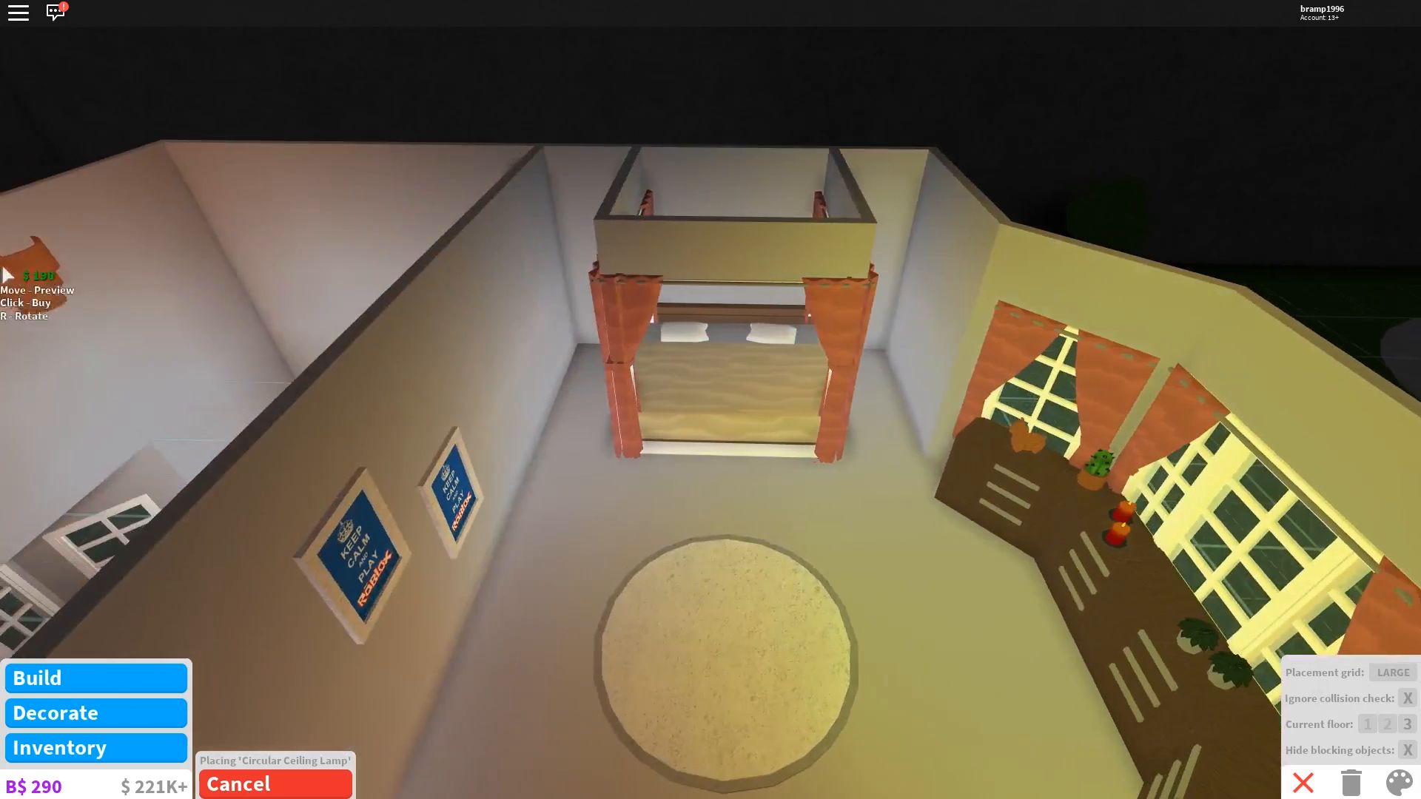
{"action": "mouse_move", "coordinate": [736, 674]}
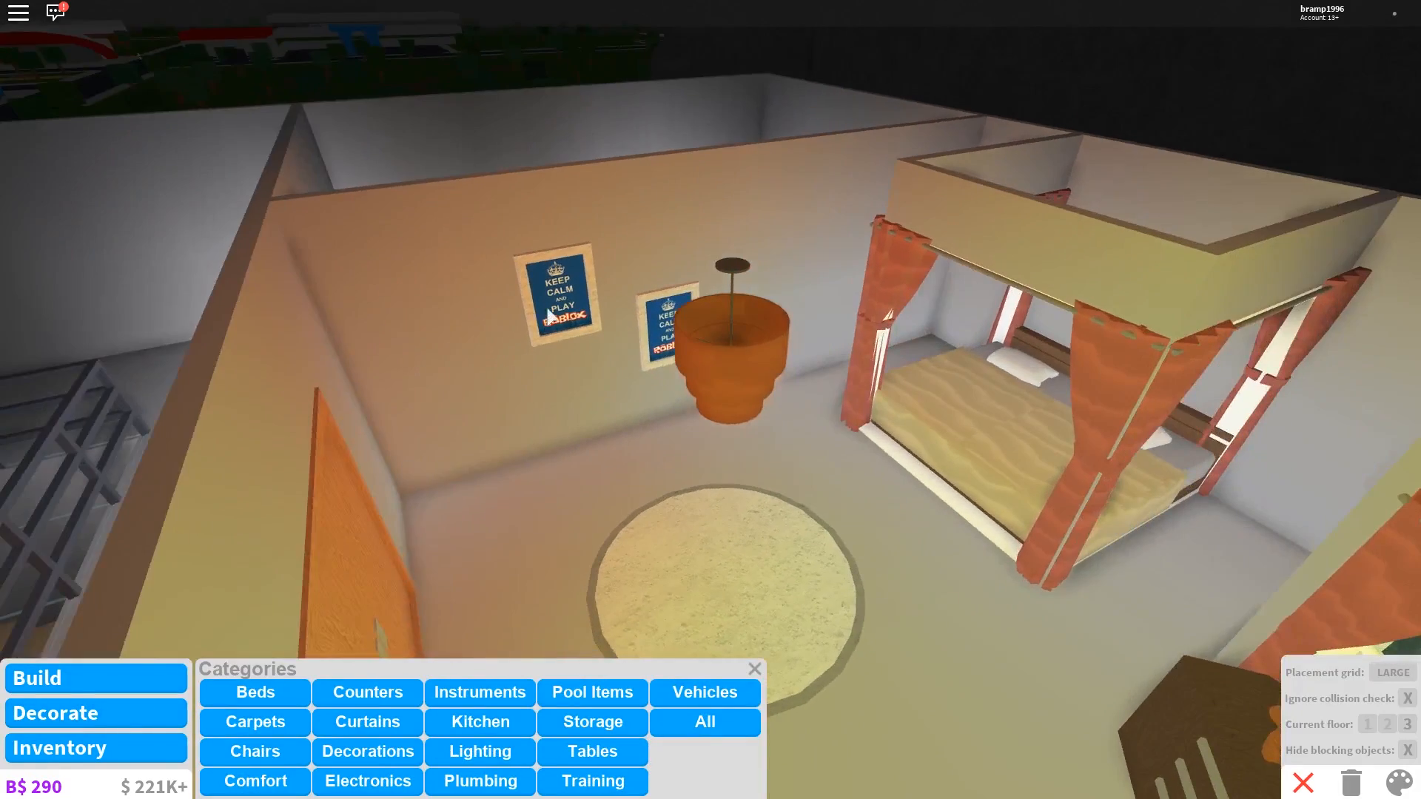
{"action": "left_click", "coordinate": [592, 752]}
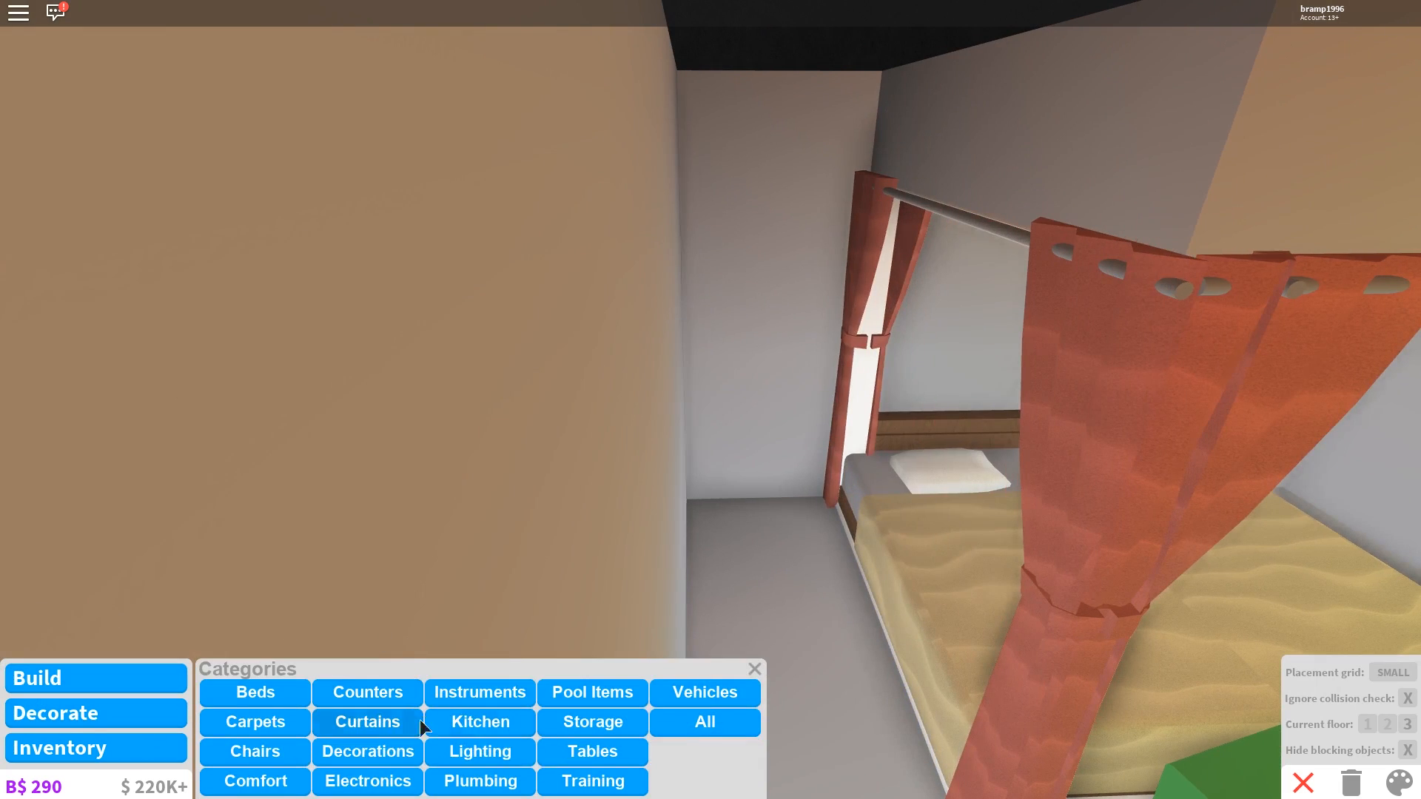
Place Primal End Tables beside the bed and pick an Old Candle for the left one
{"action": "left_click", "coordinate": [592, 752]}
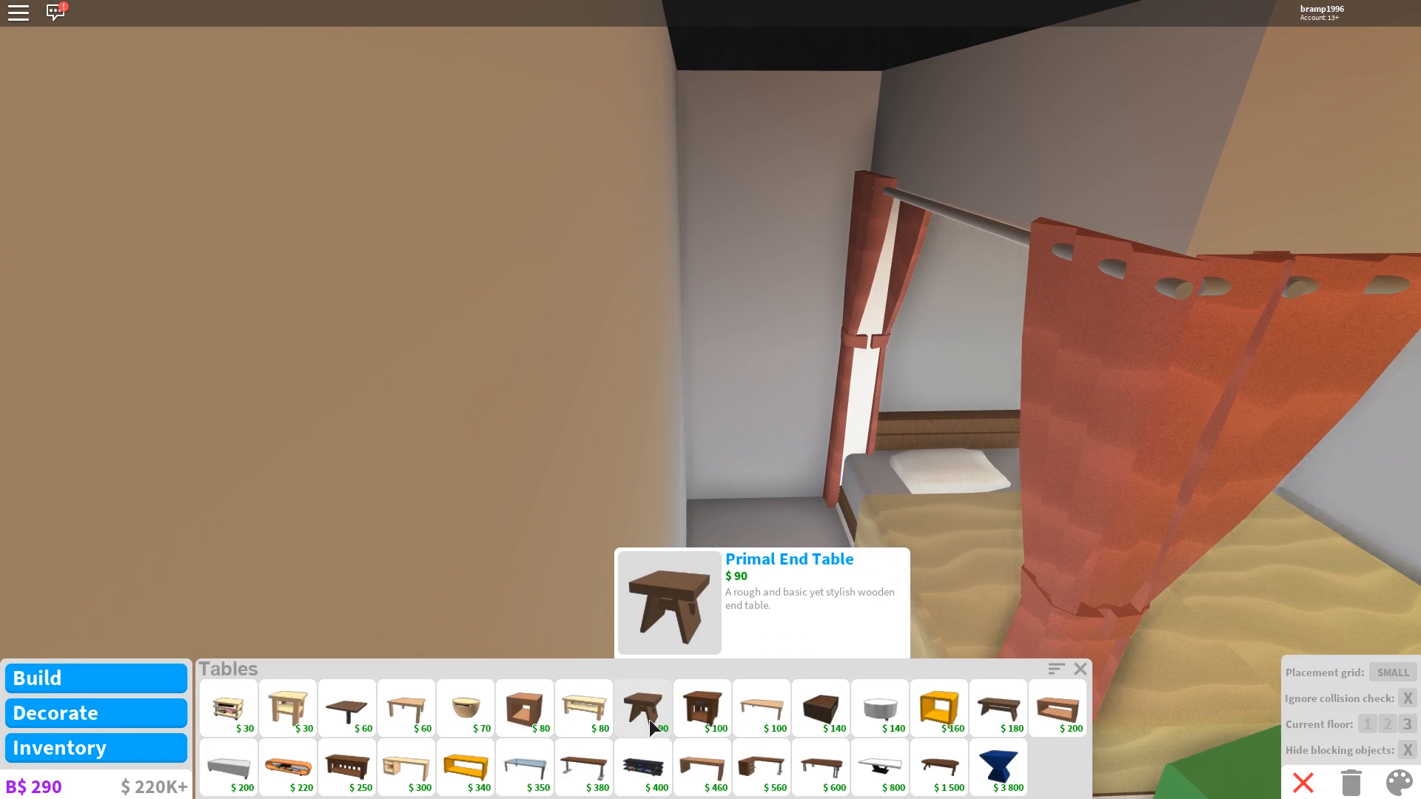
{"action": "left_click", "coordinate": [643, 707]}
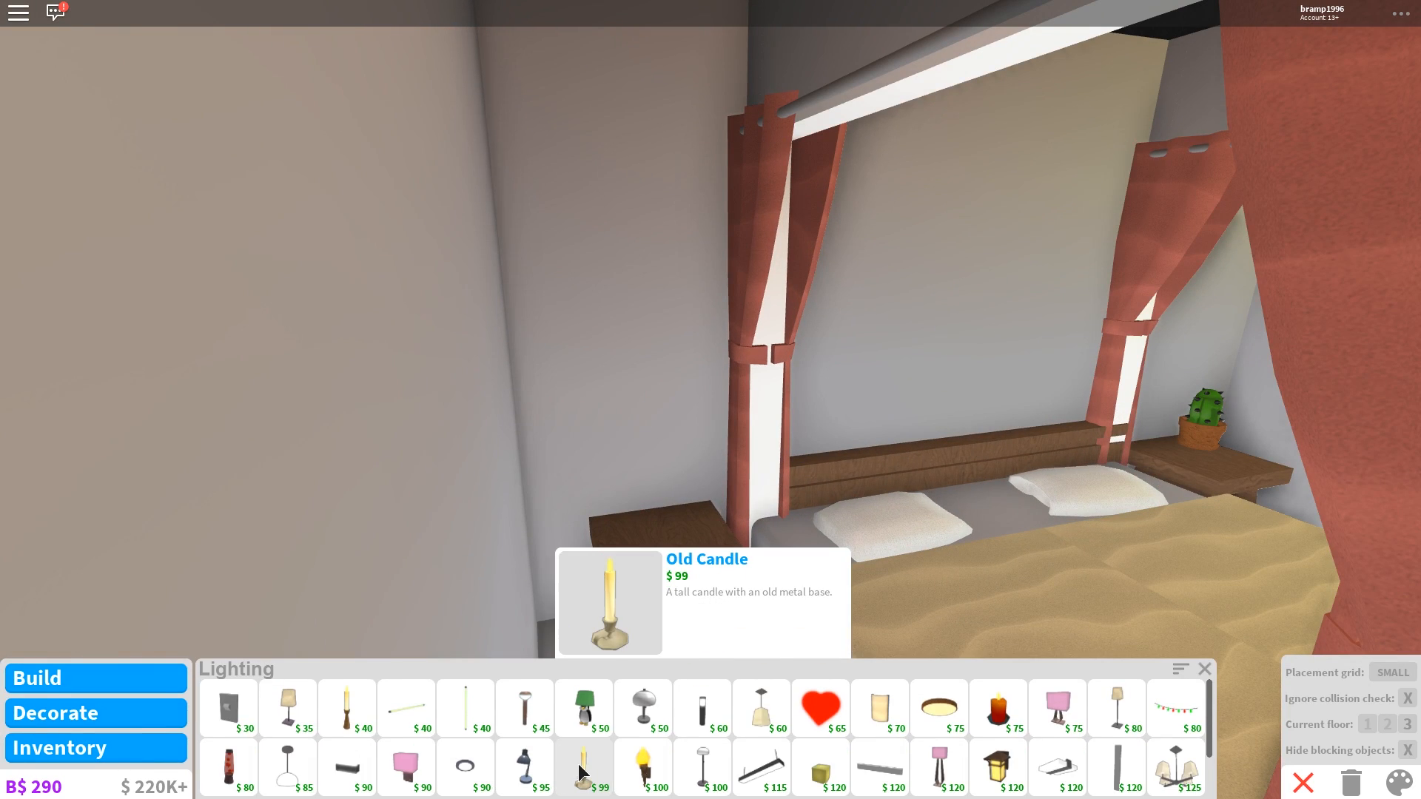
{"action": "left_click", "coordinate": [587, 767]}
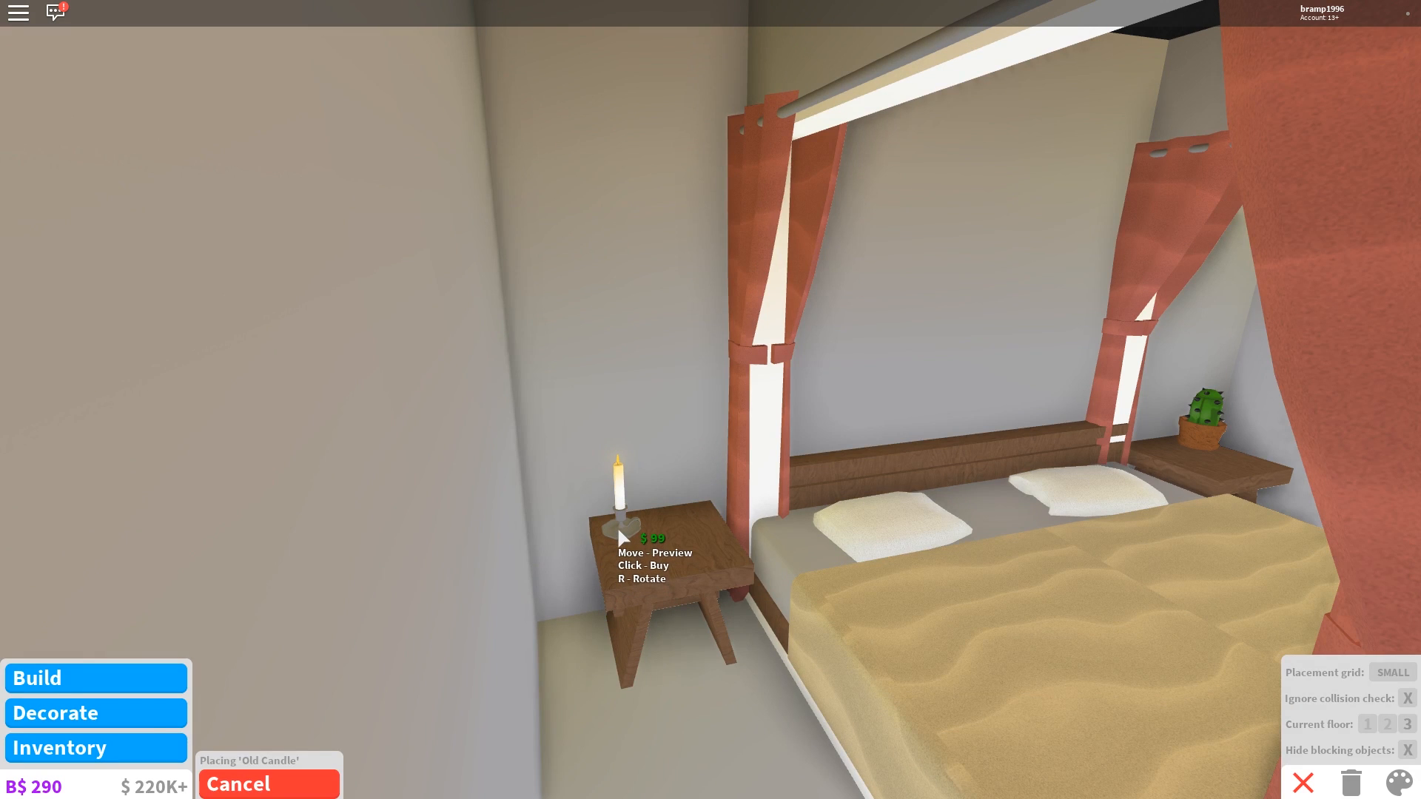
{"action": "mouse_move", "coordinate": [587, 420]}
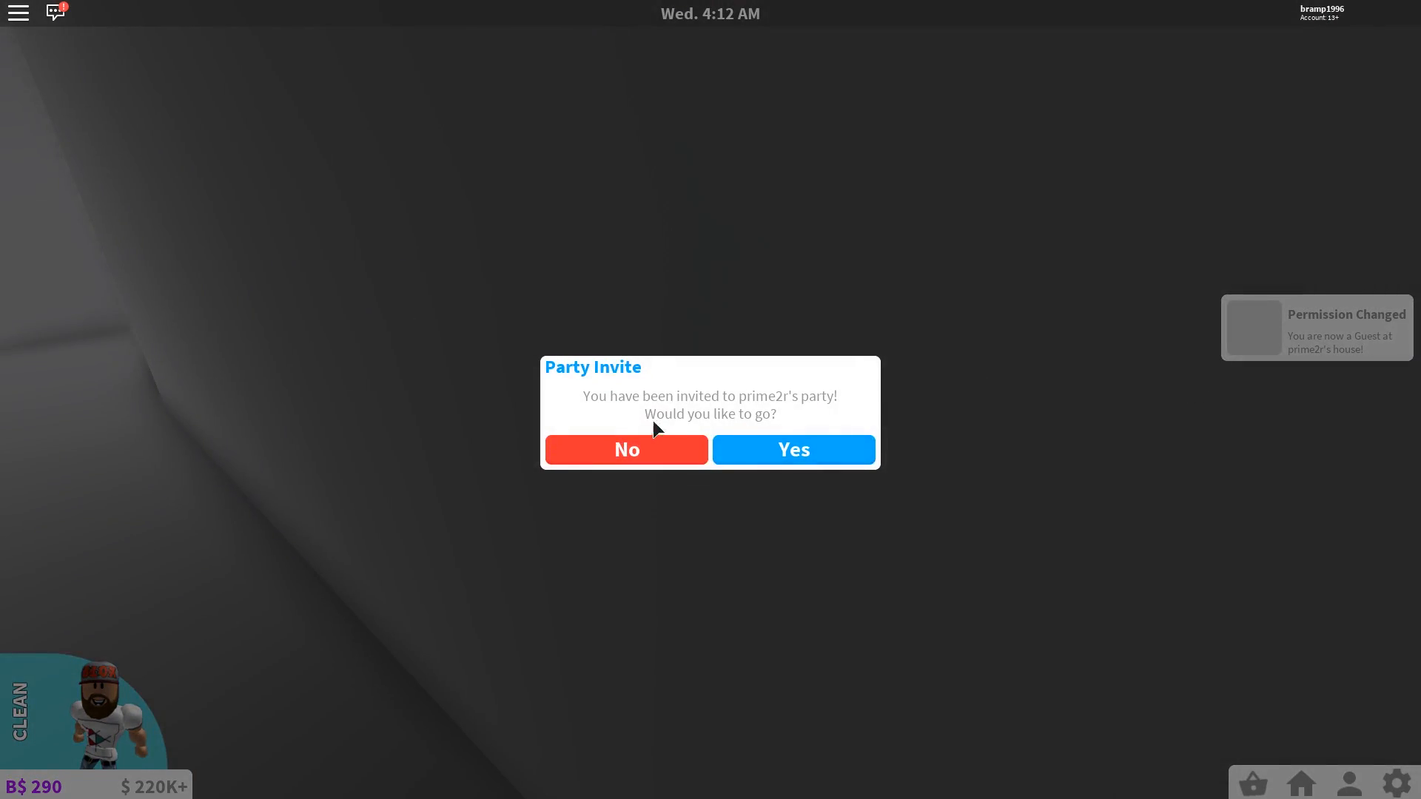
Decline the Party Invite with No
{"action": "left_click", "coordinate": [793, 450]}
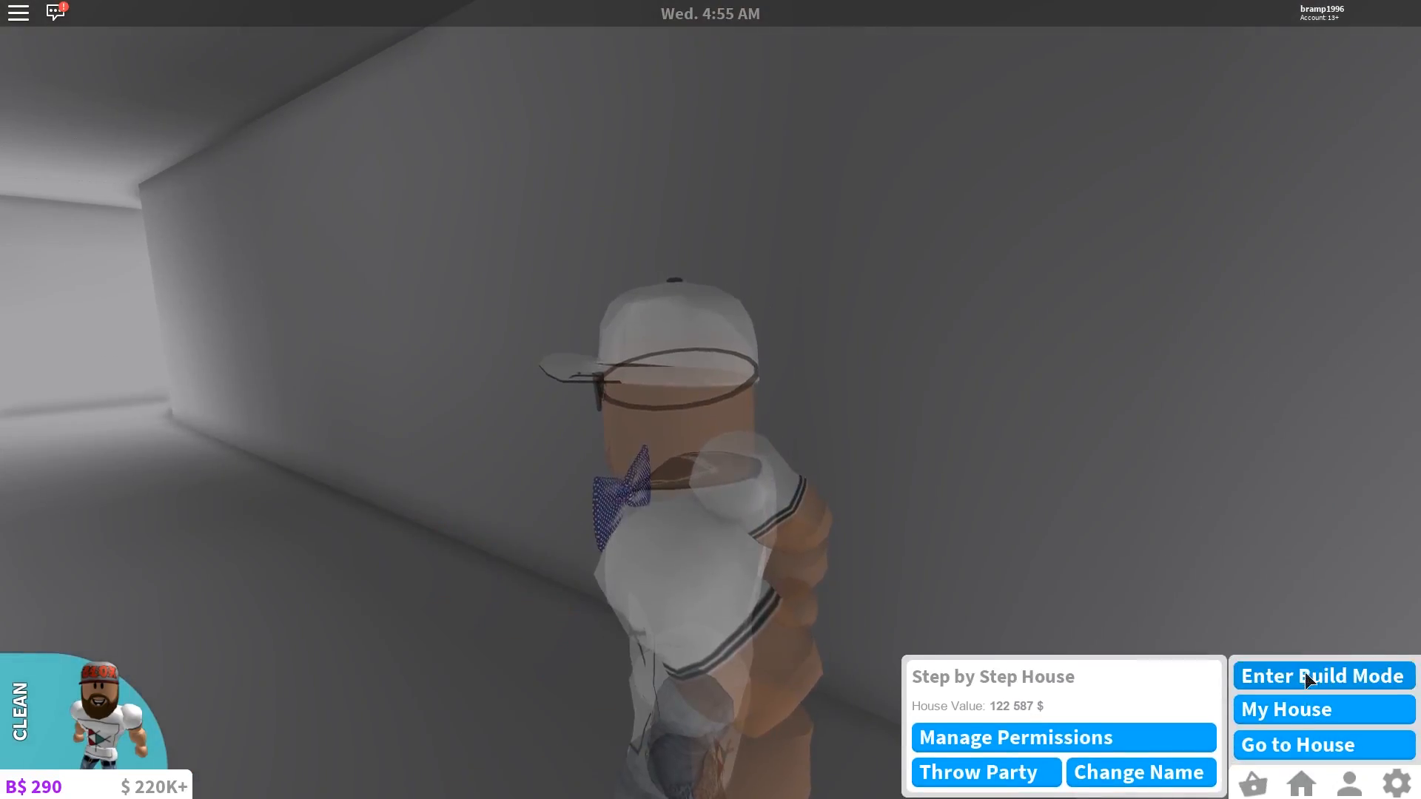
Re-enter Build Mode on floor 2 and select the decorative easel from Decorations
{"action": "left_click", "coordinate": [1323, 675]}
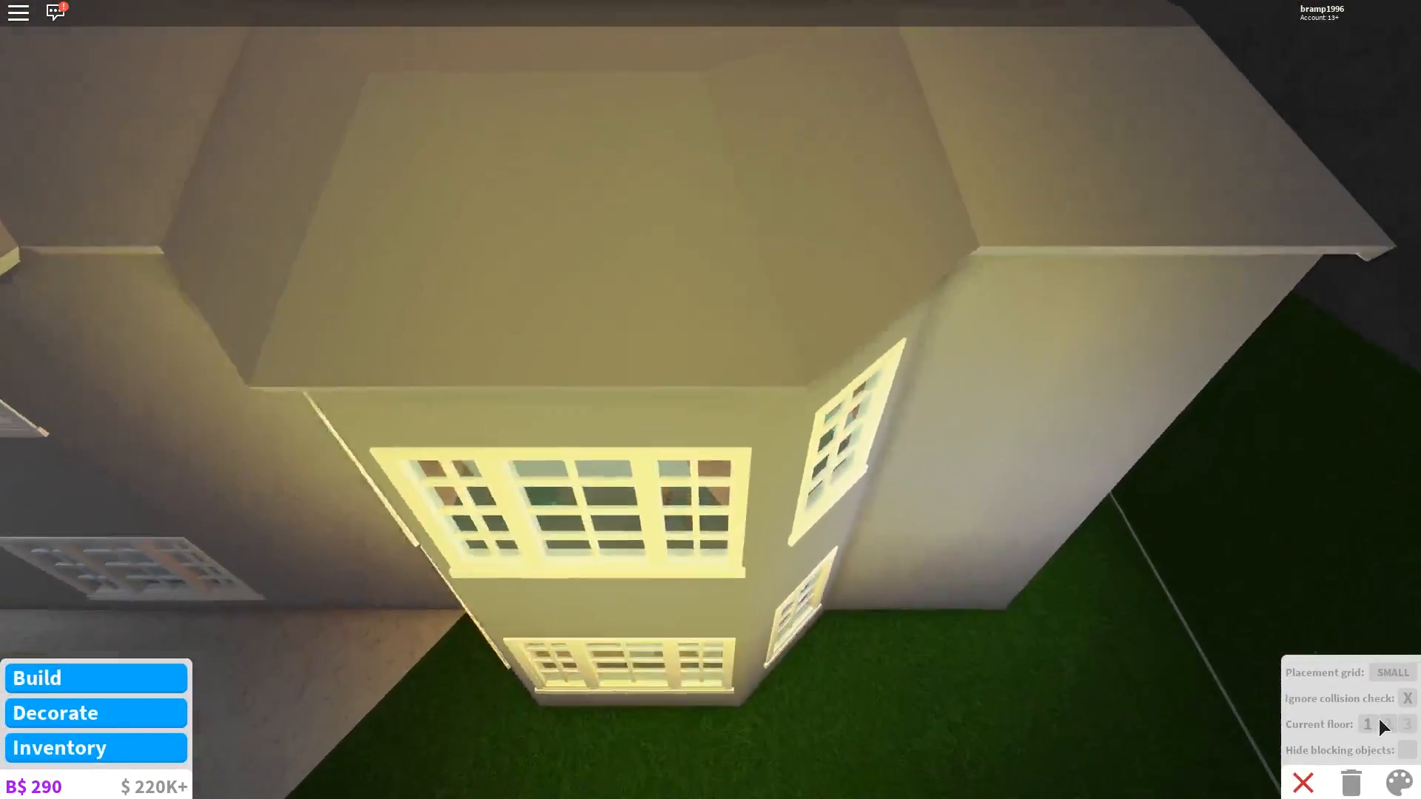
{"action": "left_click", "coordinate": [1389, 725]}
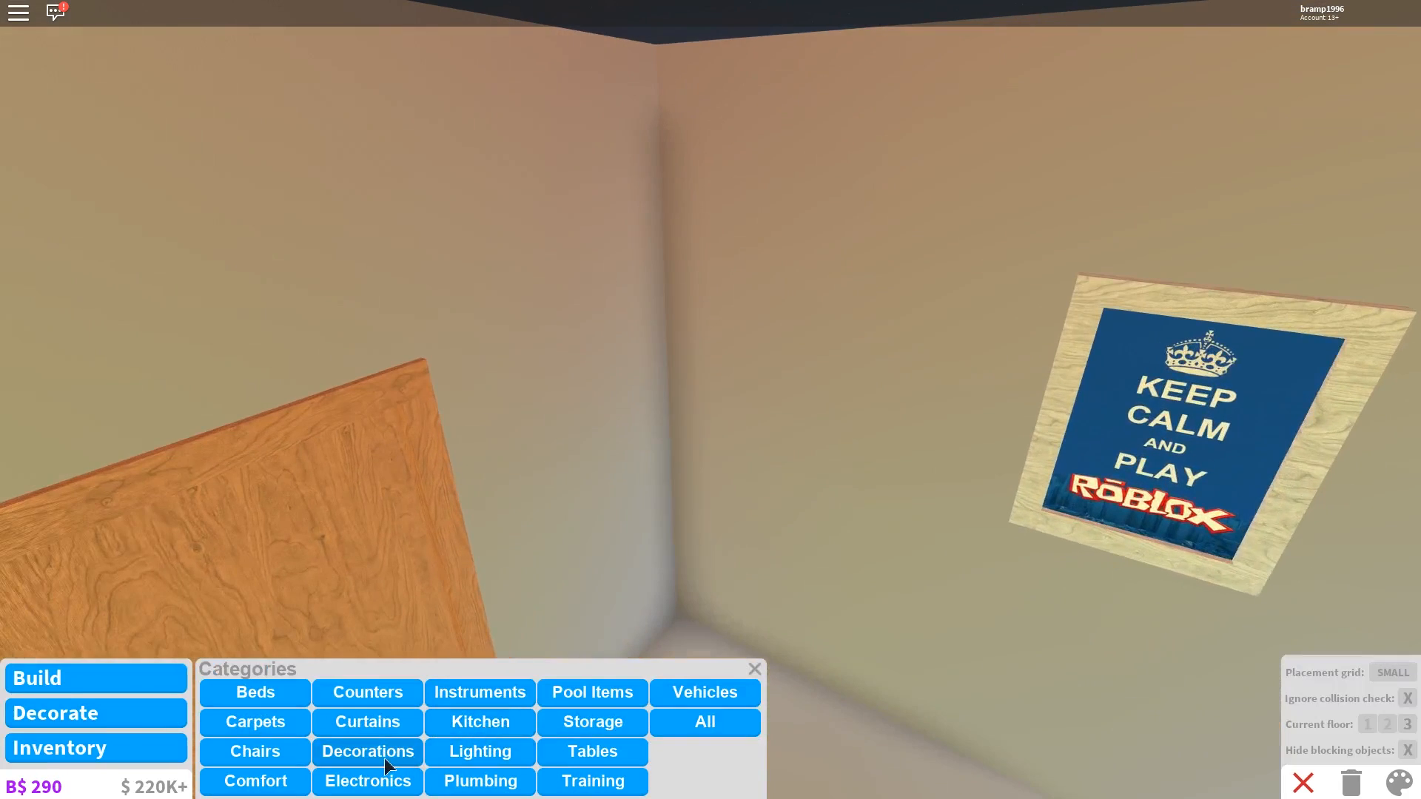
{"action": "left_click", "coordinate": [367, 752]}
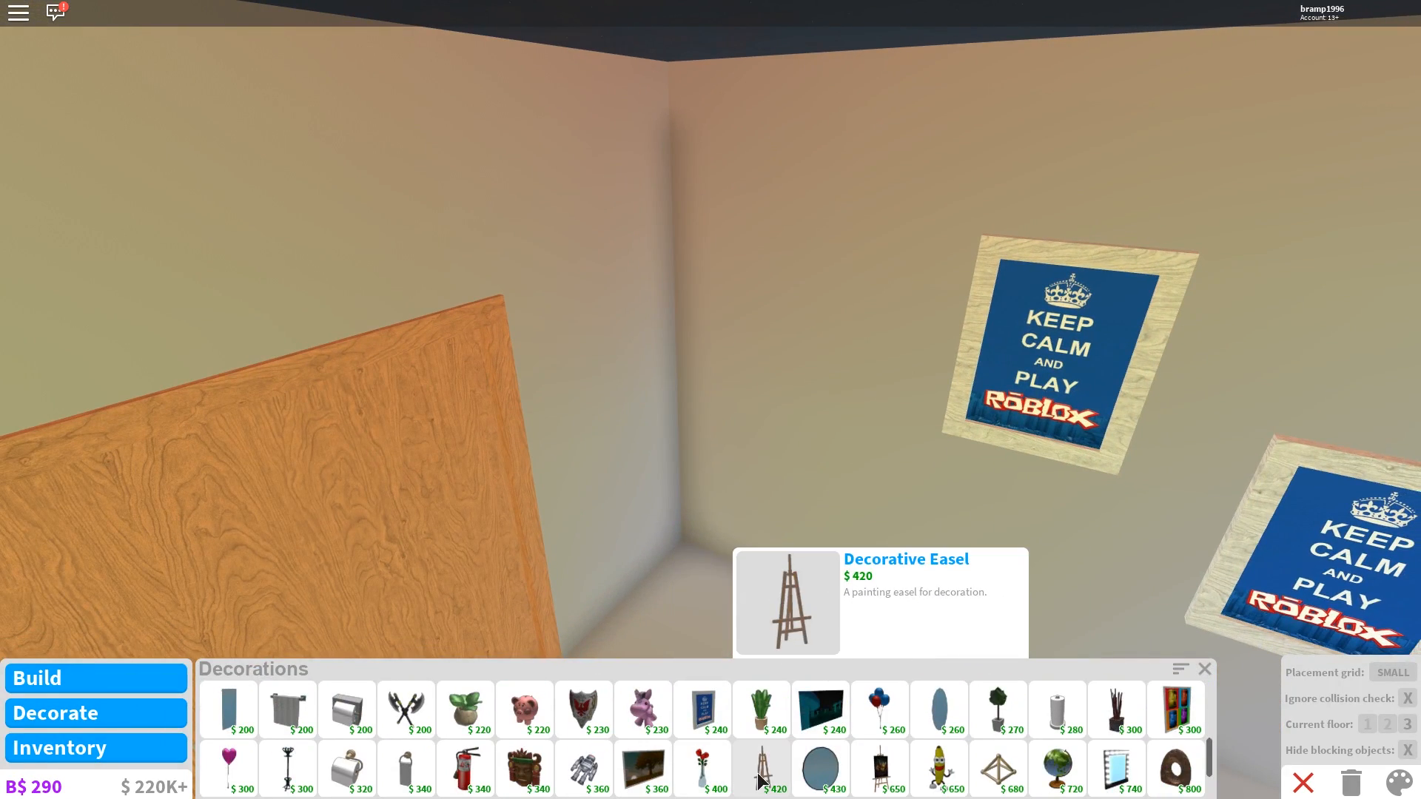
{"action": "left_click", "coordinate": [762, 782]}
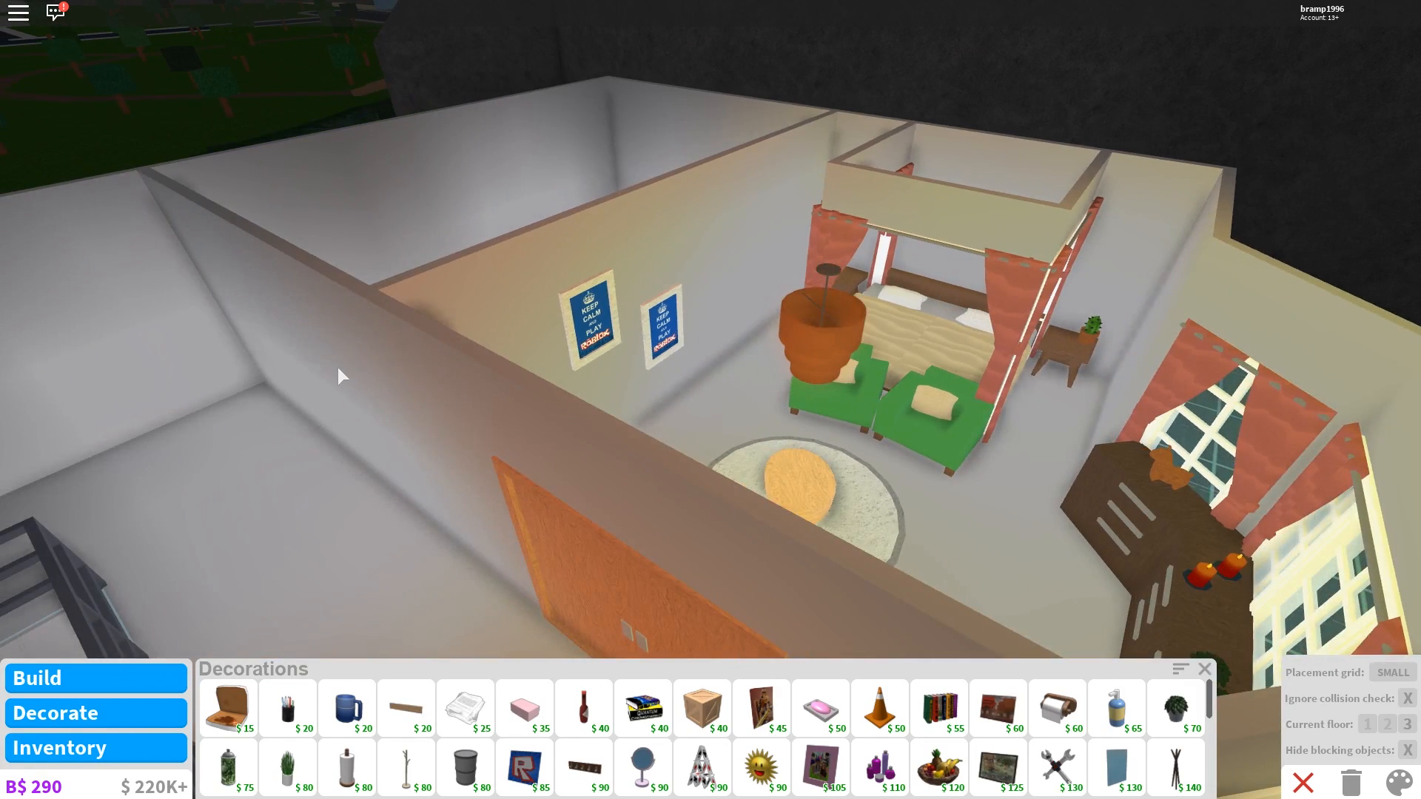
{"action": "mouse_move", "coordinate": [483, 409]}
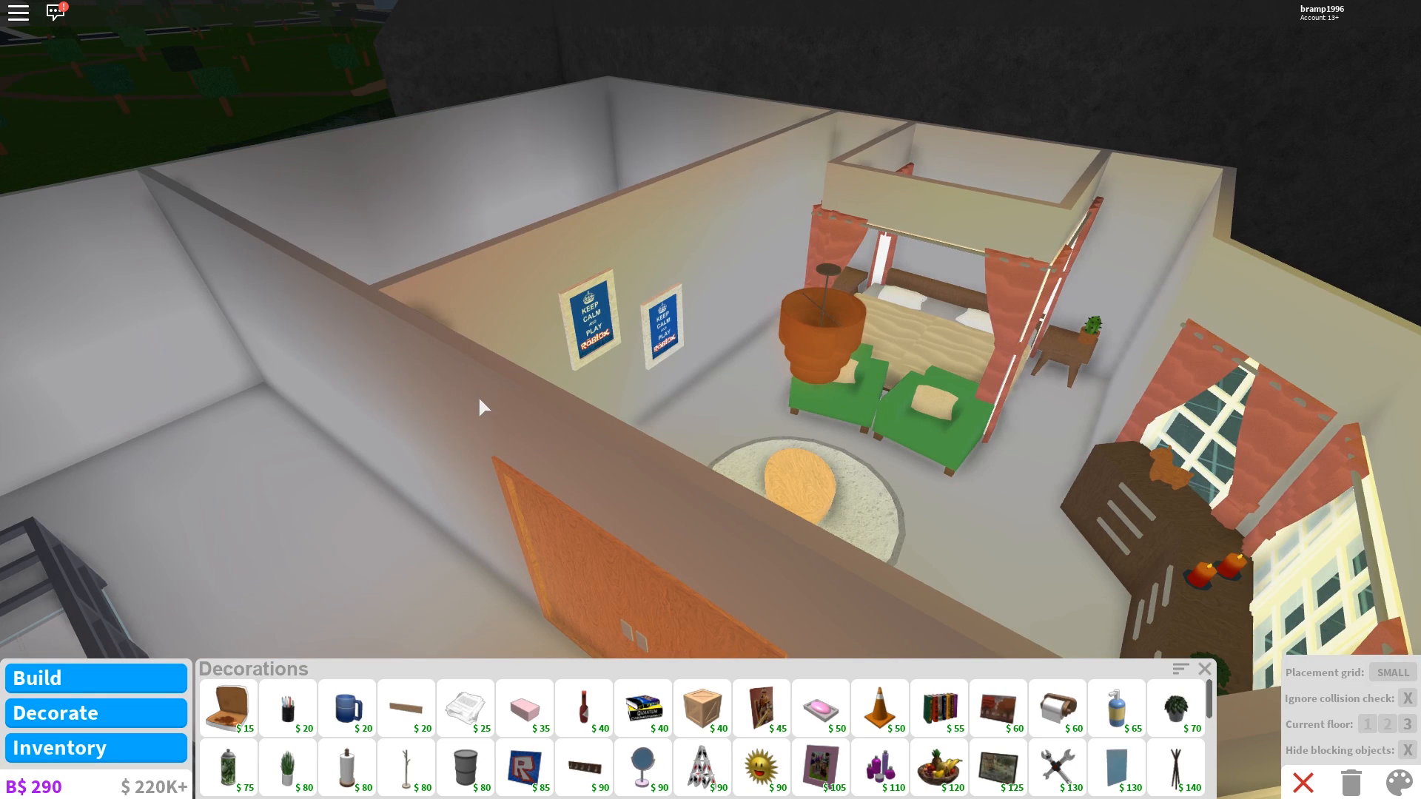